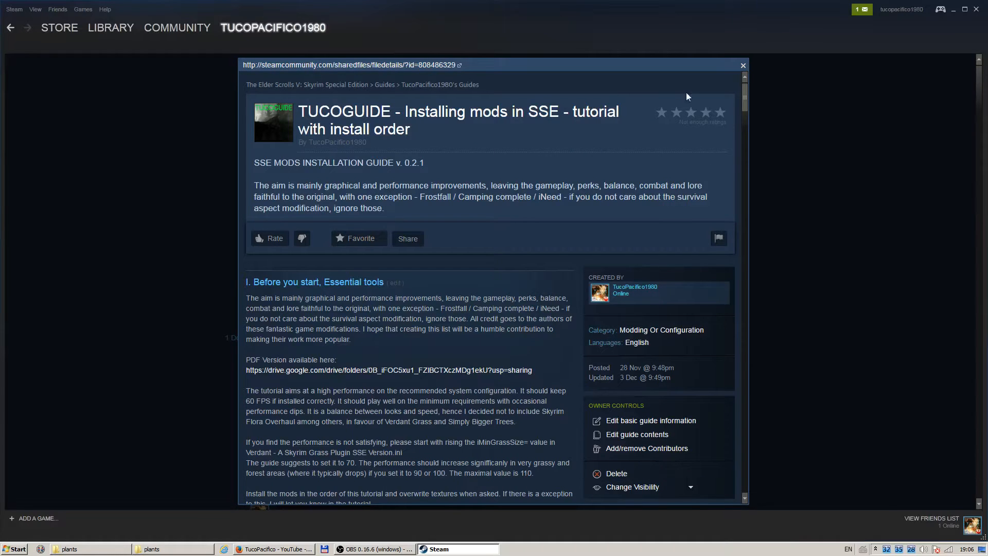
# Switch to the Skyrim Flora Overhaul SE tab and scroll to its main and optional files
pyautogui.scroll(-3)
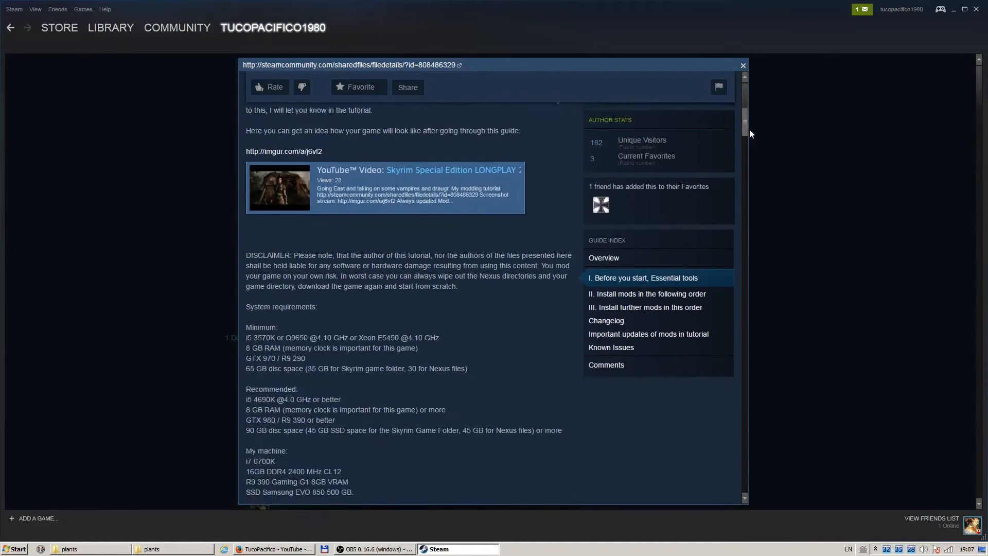
pyautogui.scroll(-3)
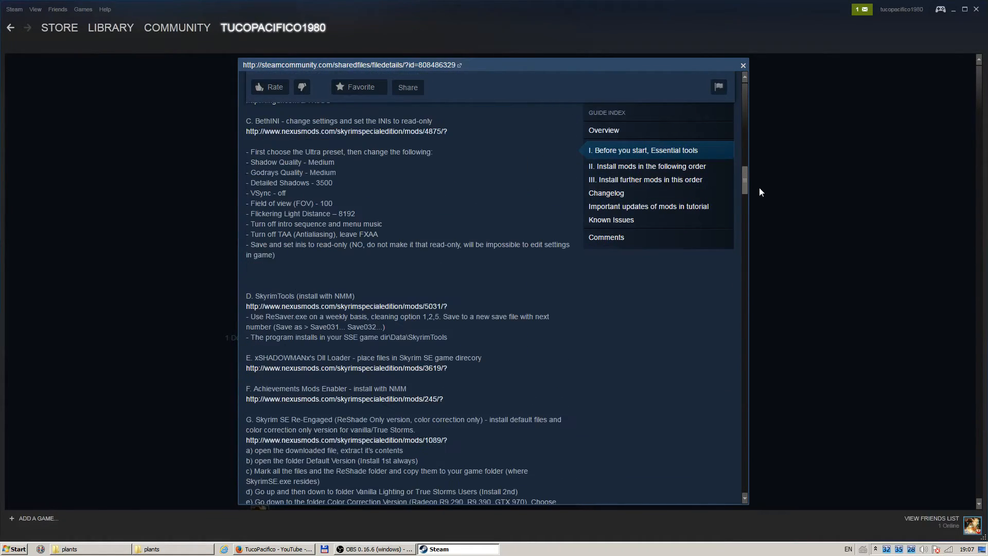
pyautogui.scroll(-3)
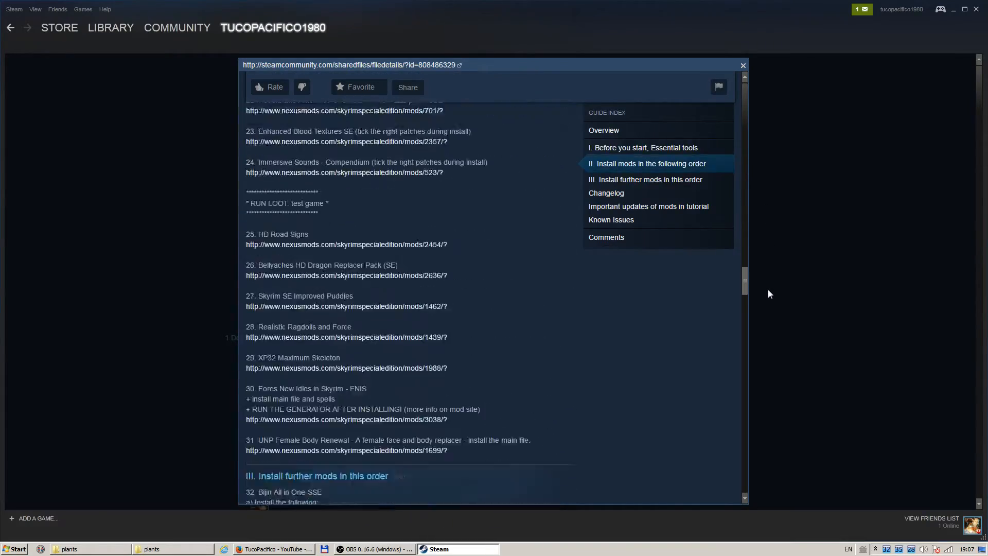
pyautogui.scroll(-3)
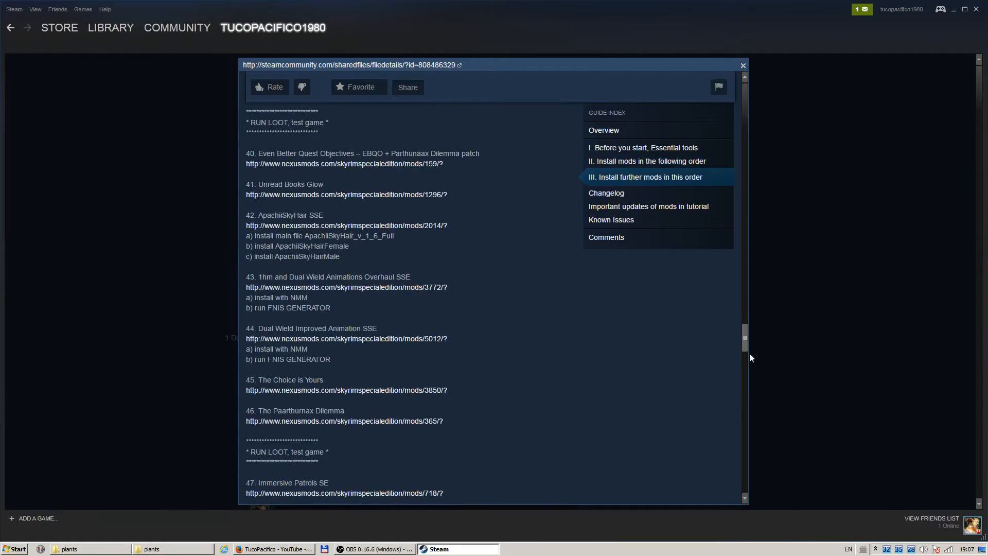
pyautogui.scroll(-3)
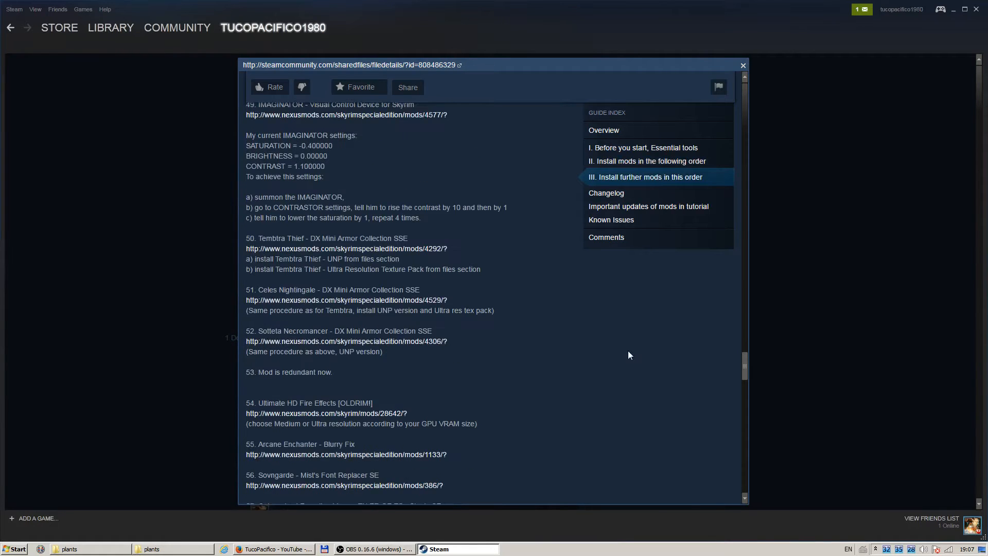
pyautogui.click(606, 193)
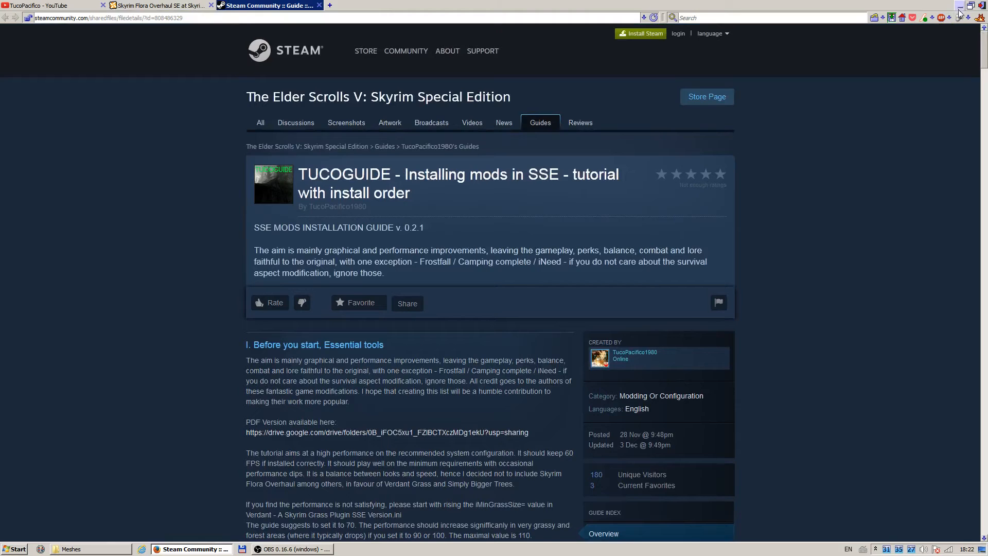
pyautogui.click(88, 548)
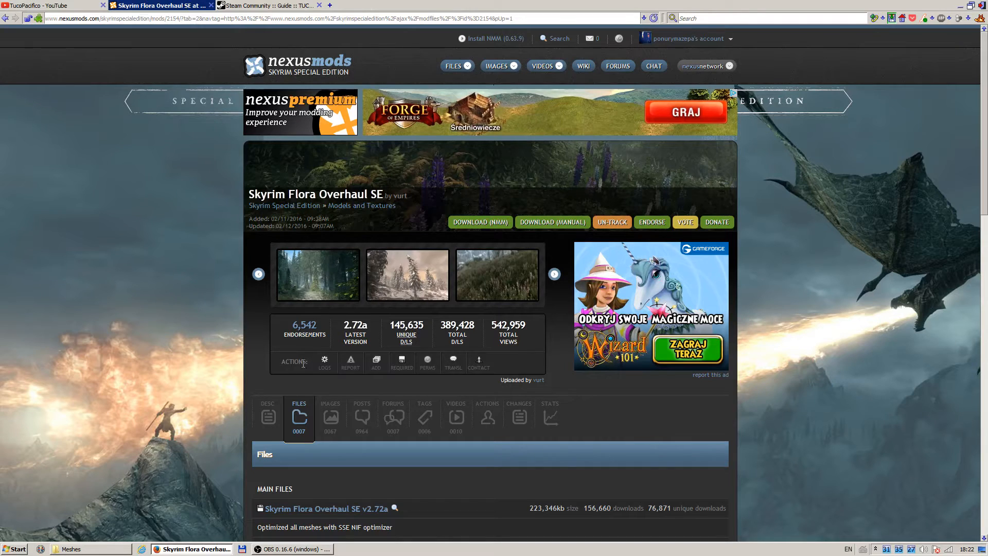
pyautogui.scroll(-3)
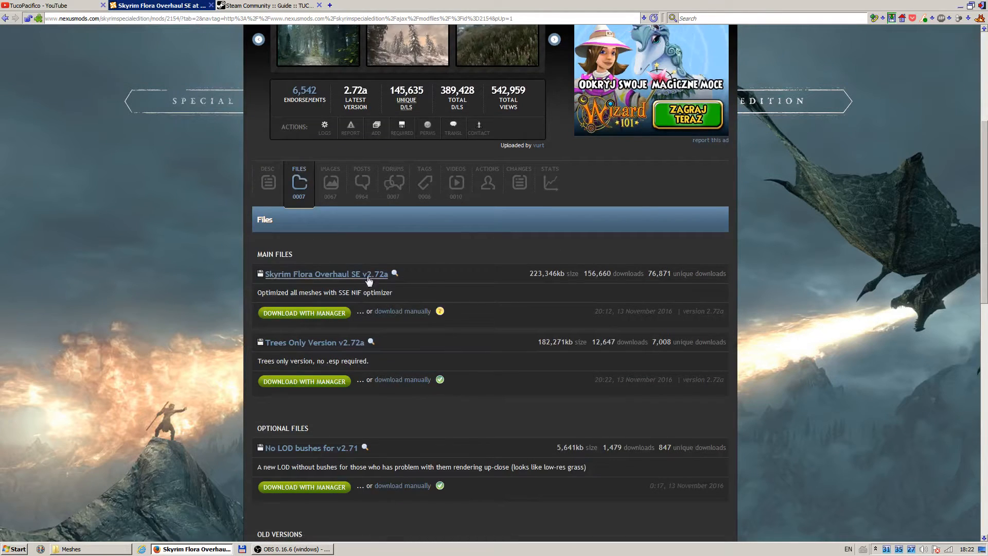
pyautogui.moveTo(536, 301)
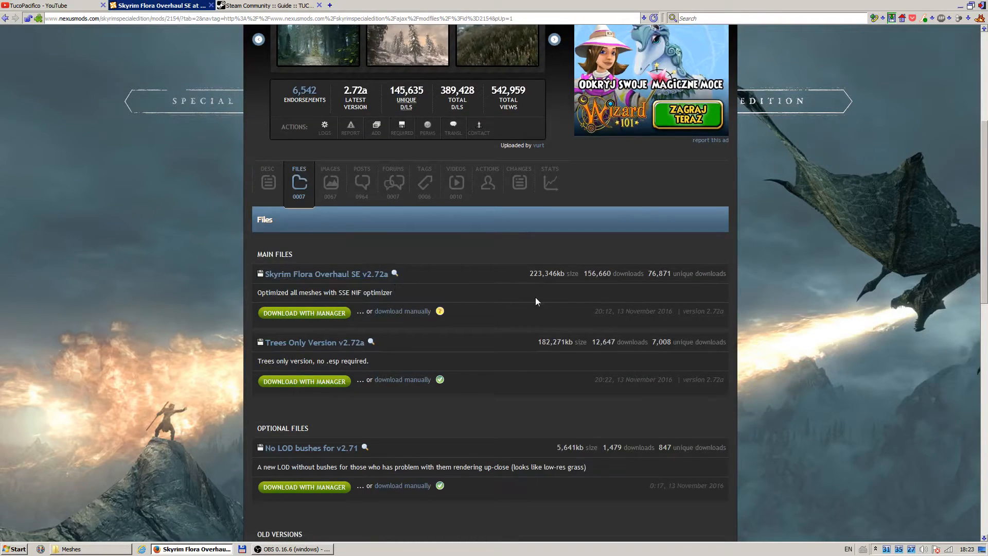
pyautogui.moveTo(402, 311)
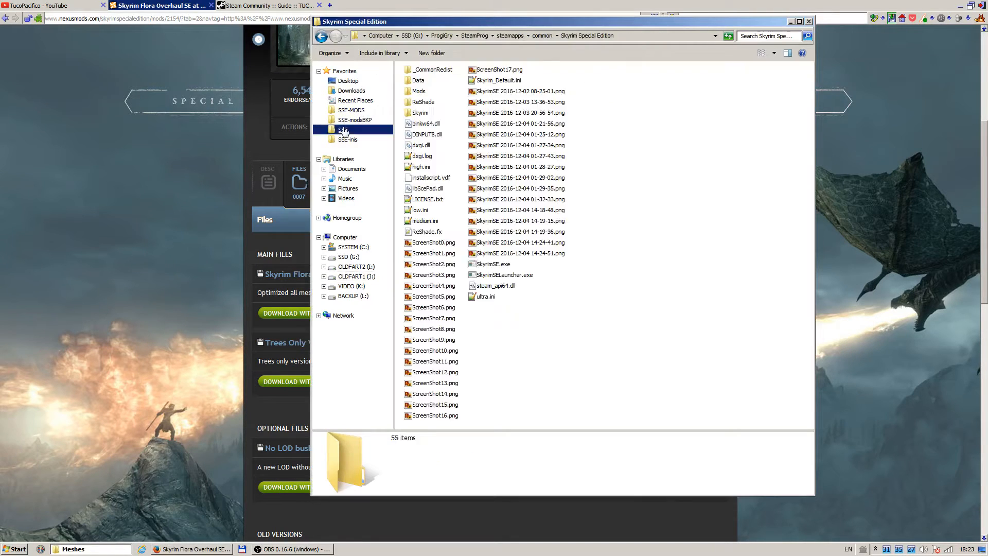
# Open Skyrim Flora Overhaul SE v2.72a-2154-.rar from the SSE-MODS favorites folder
pyautogui.click(351, 110)
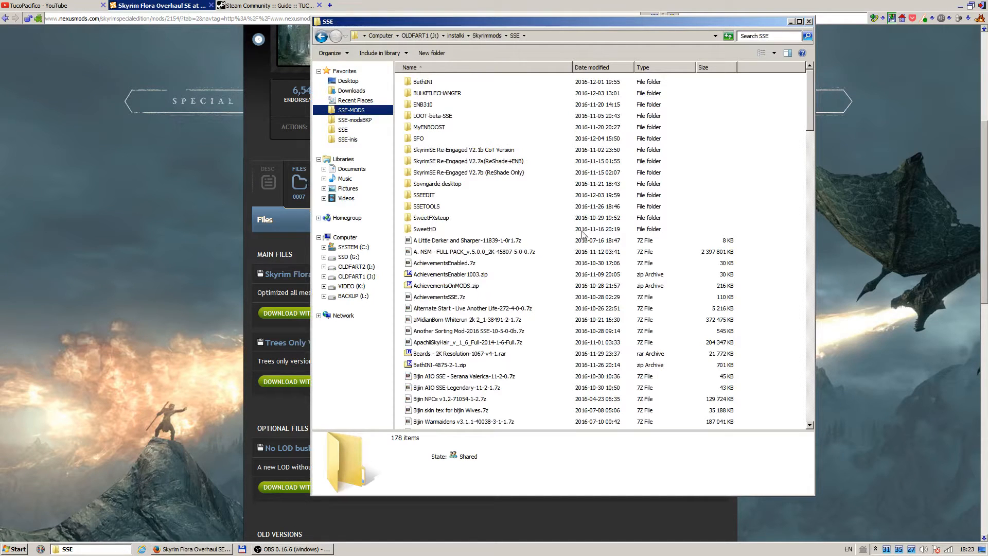
pyautogui.click(438, 364)
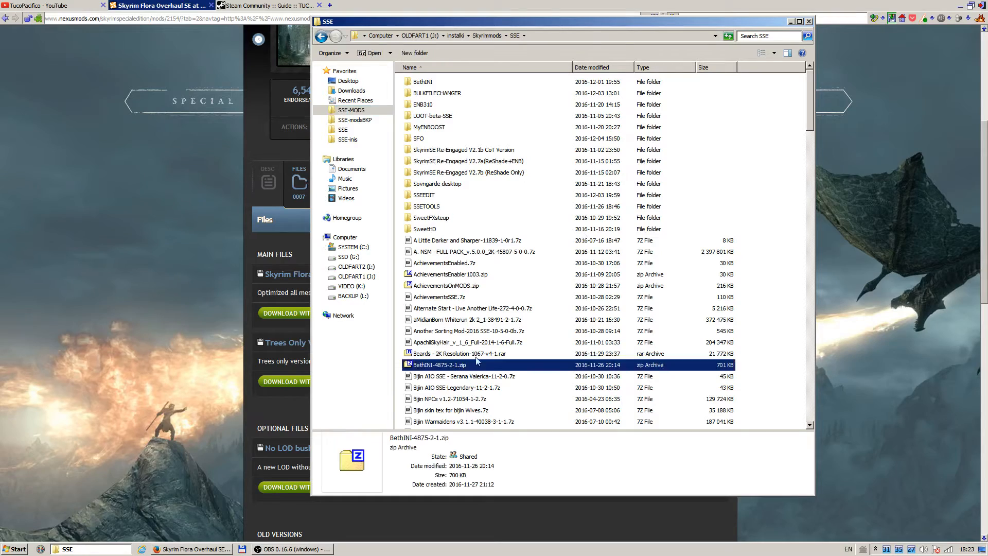
pyautogui.scroll(-3)
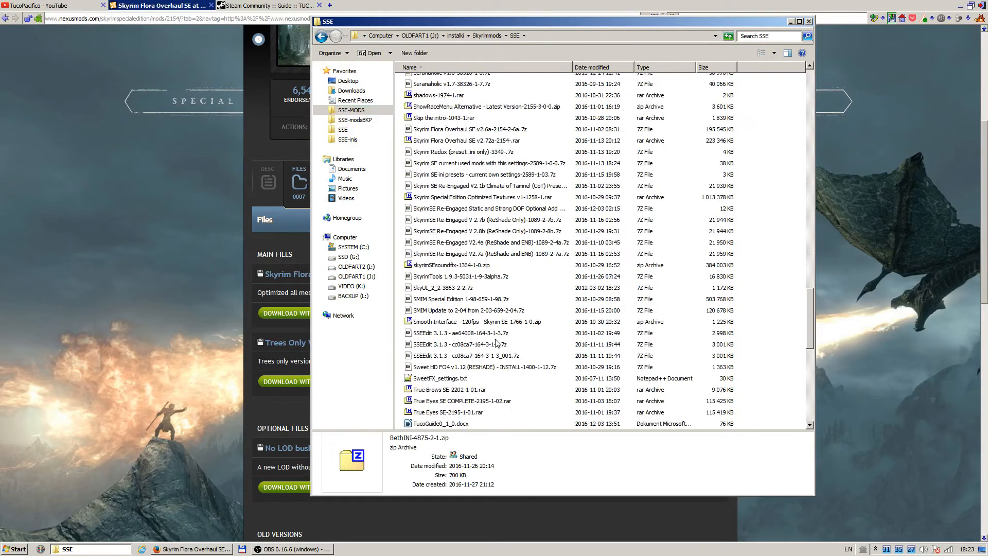
pyautogui.click(460, 298)
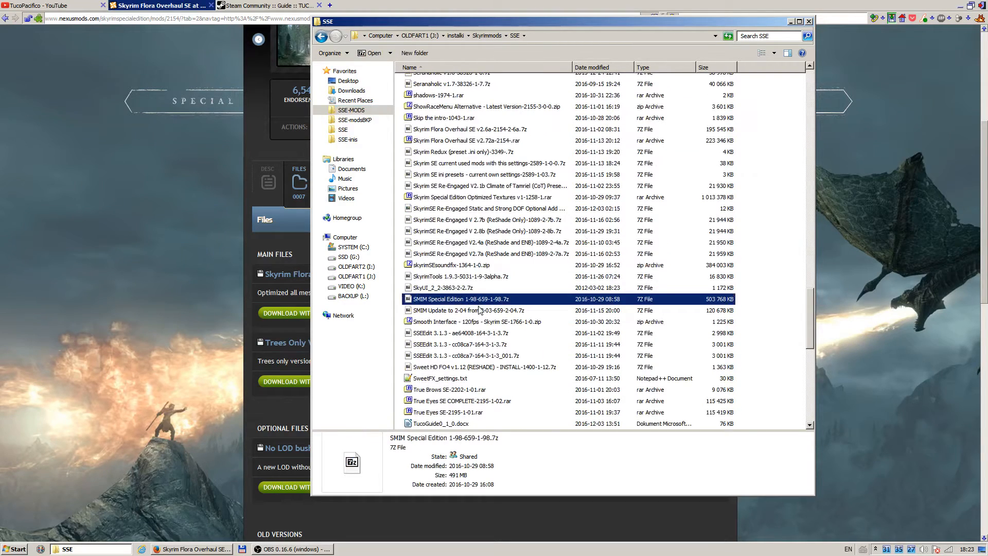
pyautogui.click(485, 367)
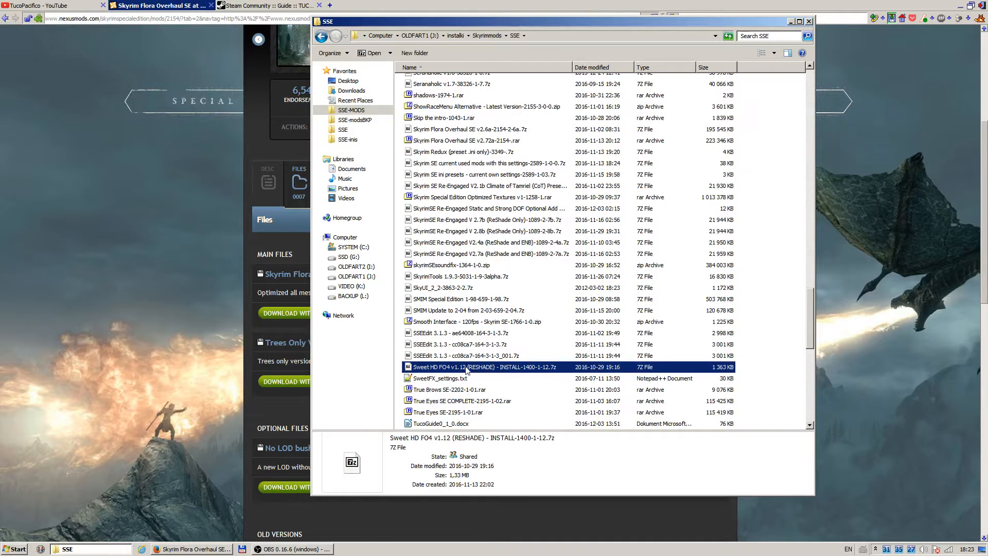
pyautogui.click(492, 242)
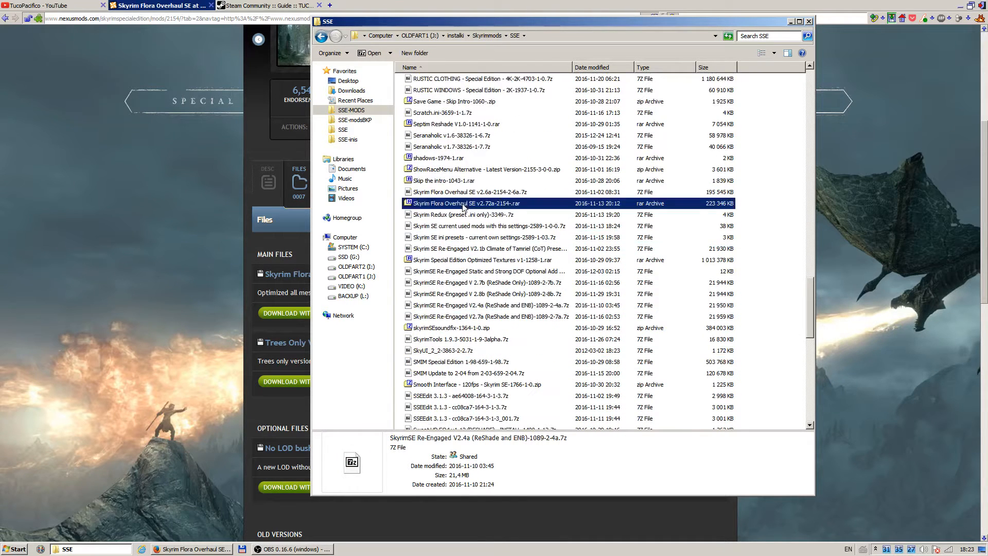
pyautogui.click(466, 202)
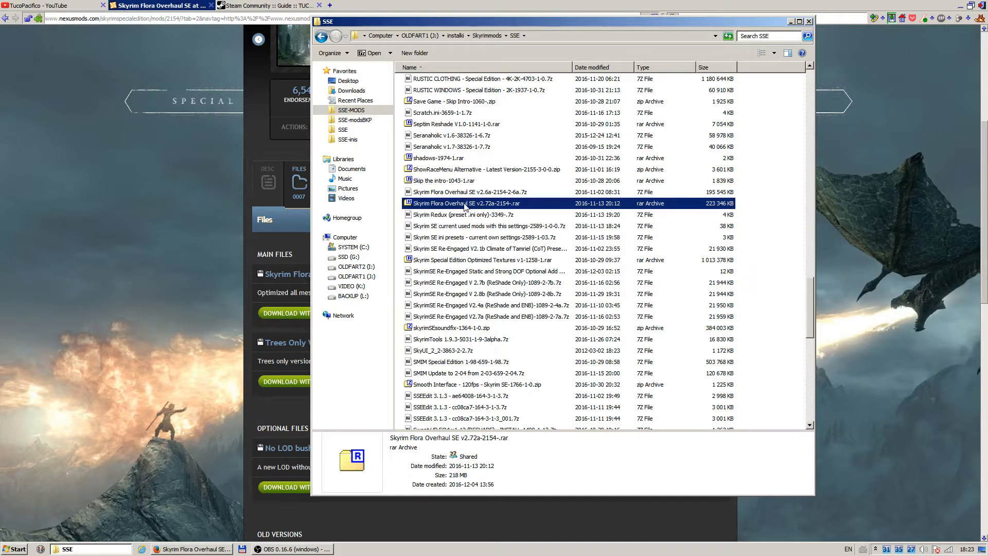
pyautogui.doubleClick(466, 203)
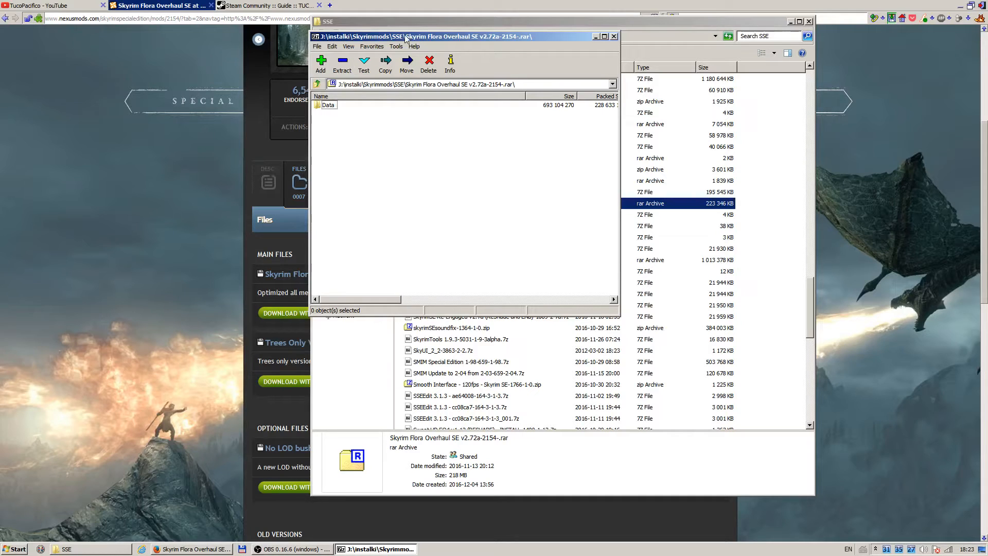
# Copy the Data folder out to J:\installki\Skyrimmods\SSE\SFO-custumPLANTSONLY with 7-Zip
pyautogui.moveTo(422, 36); pyautogui.dragTo(356, 57)
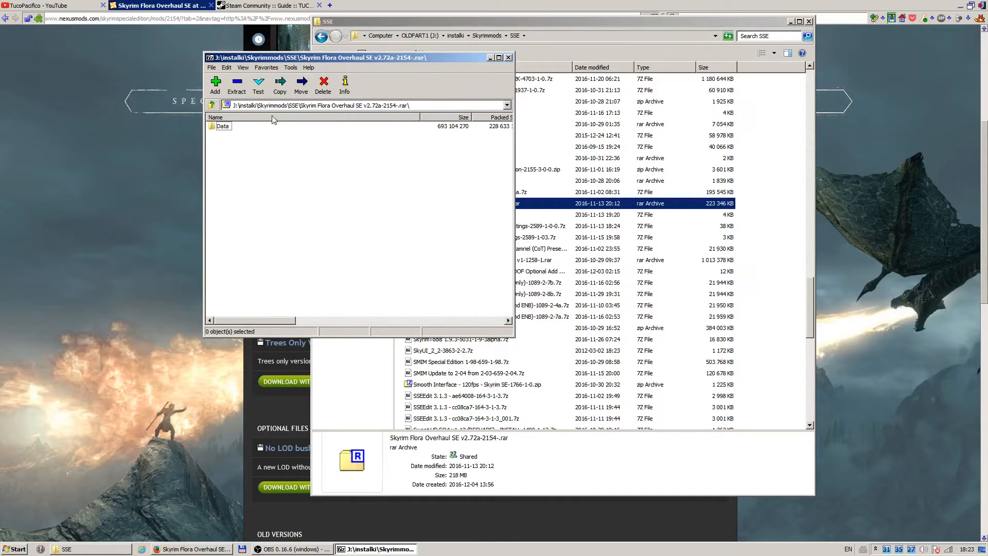
pyautogui.click(279, 85)
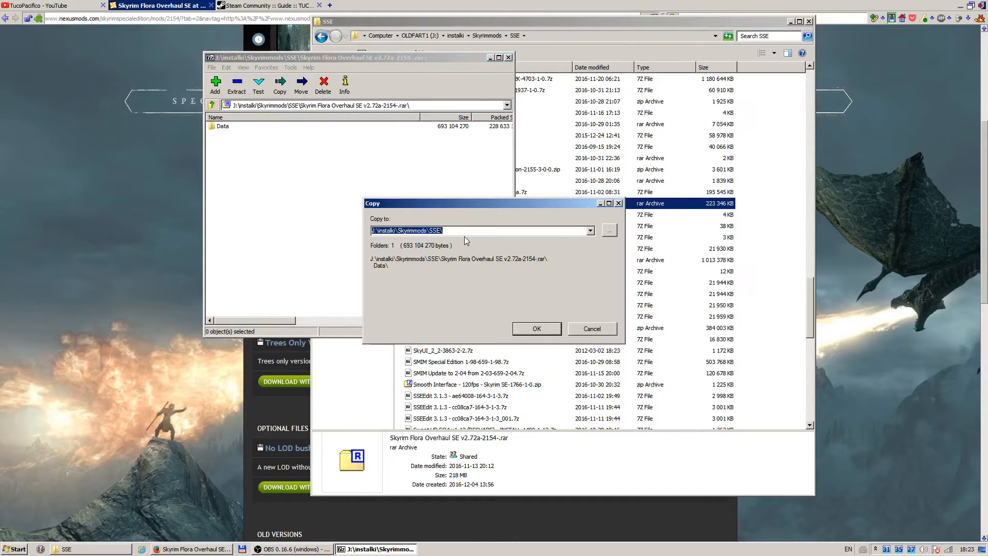
pyautogui.write('SFO-')
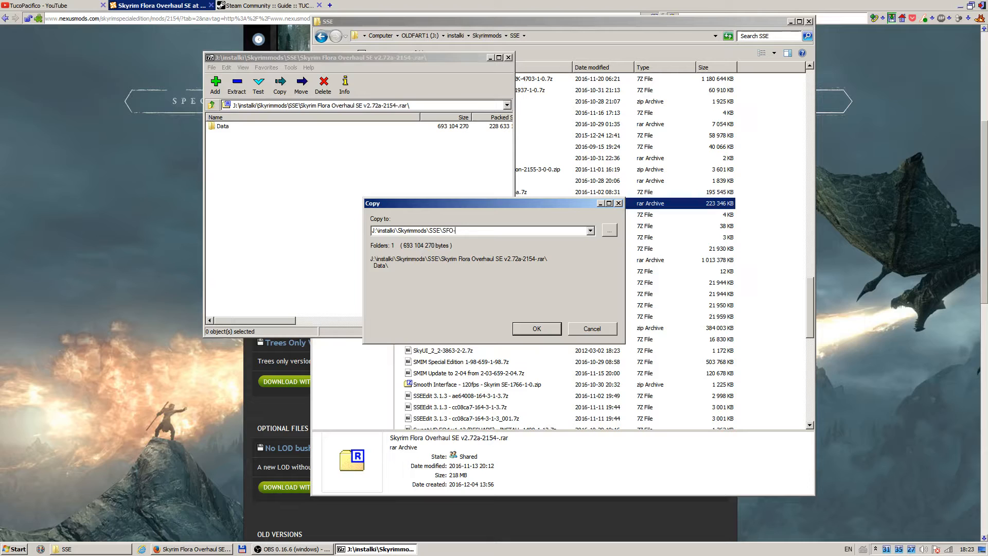
pyautogui.write('custu')
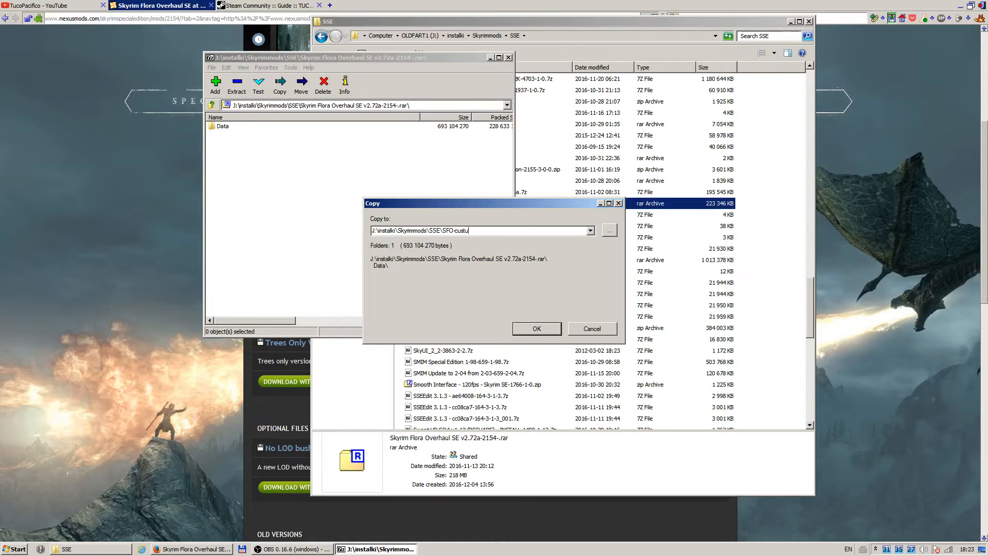
pyautogui.write('PLANTSONLY')
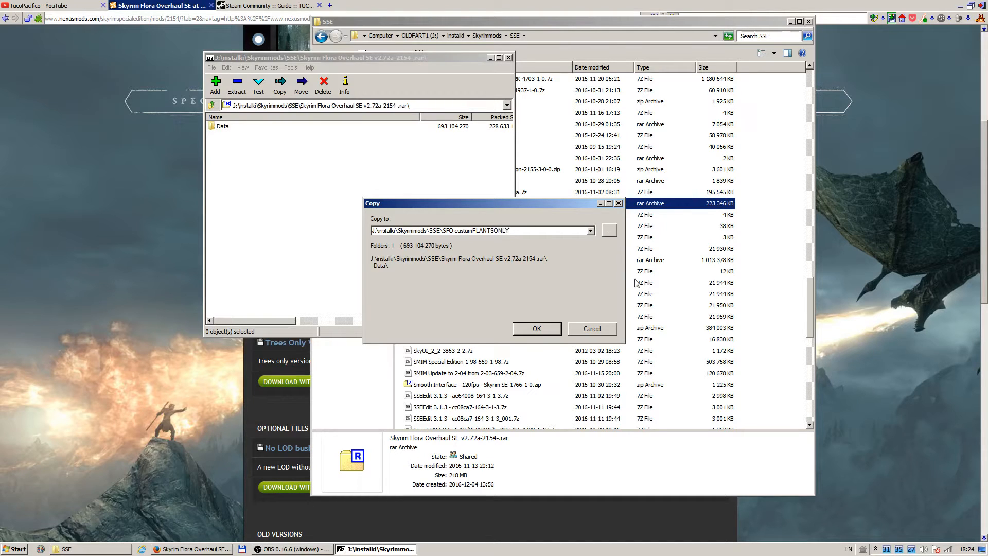
pyautogui.click(536, 329)
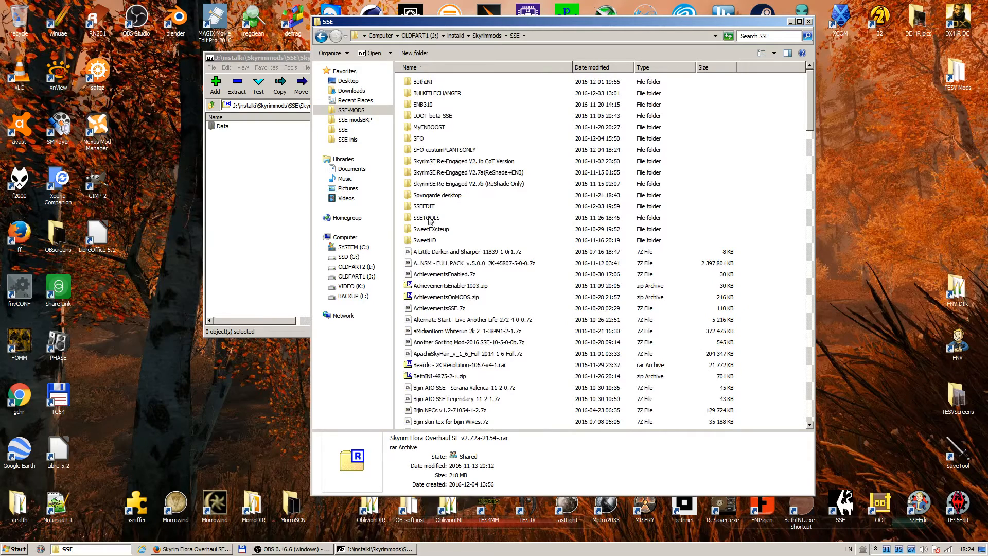
pyautogui.moveTo(423, 155)
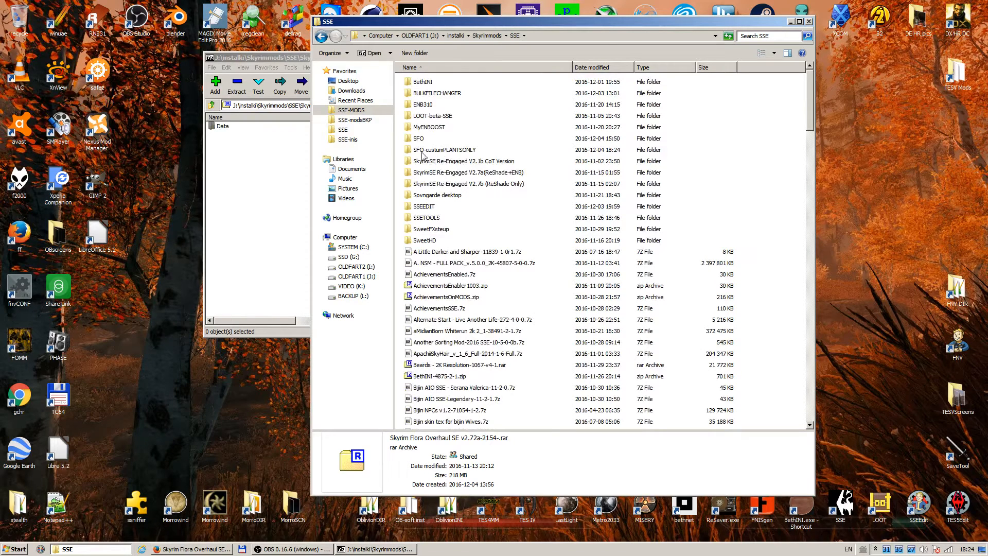
# Rename the new folder to SFO-custom-PLANTSONLY and open it to see Data
pyautogui.click(444, 150)
pyautogui.write('om-')
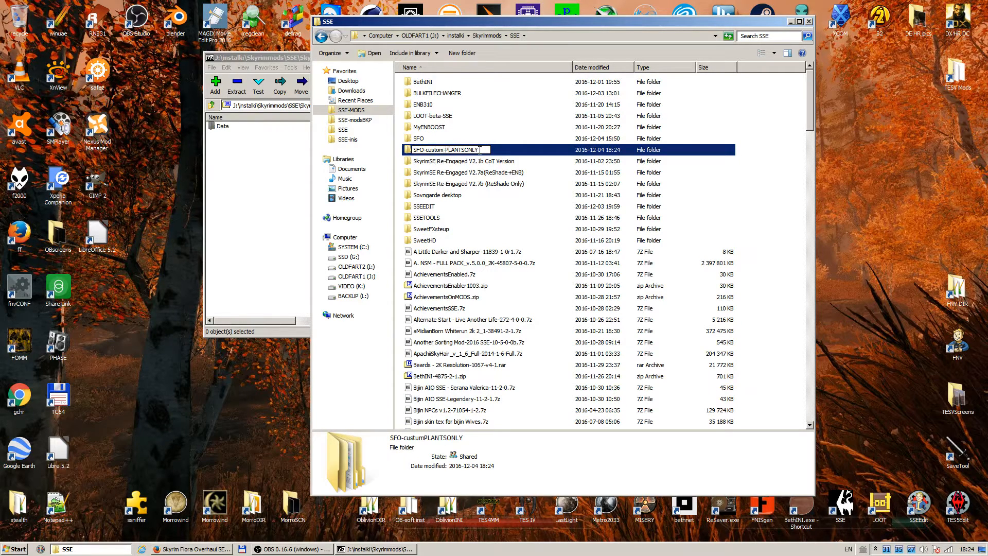
pyautogui.doubleClick(444, 149)
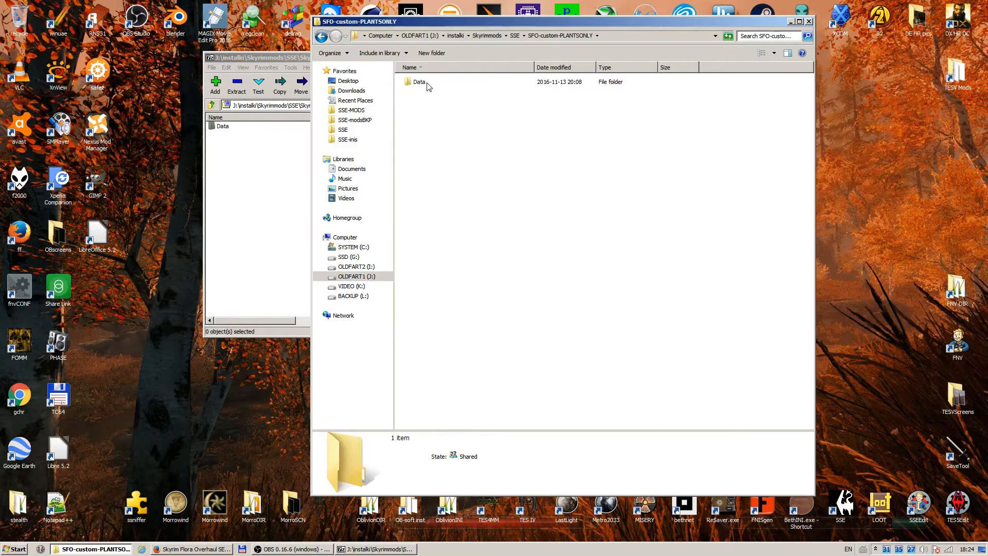
pyautogui.moveTo(408, 87)
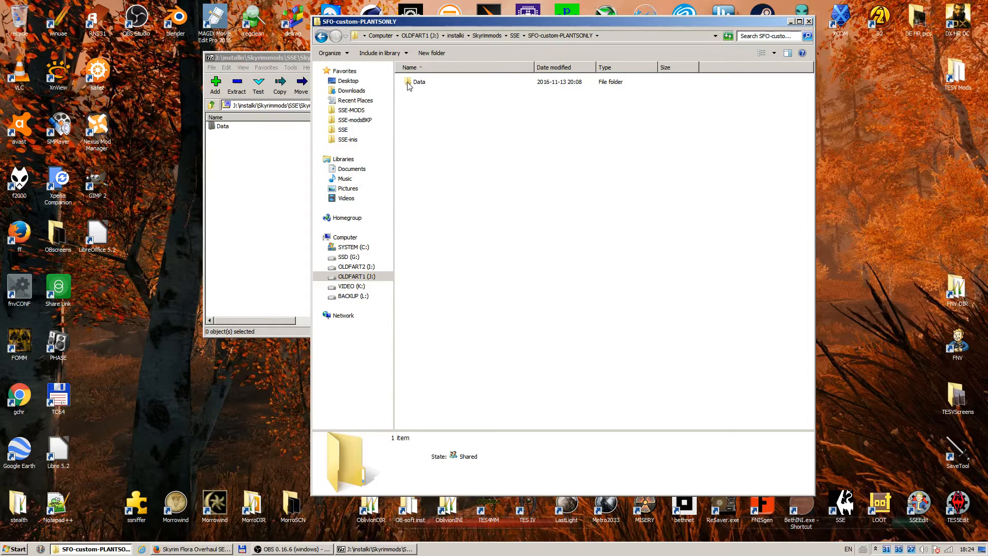
pyautogui.moveTo(421, 122)
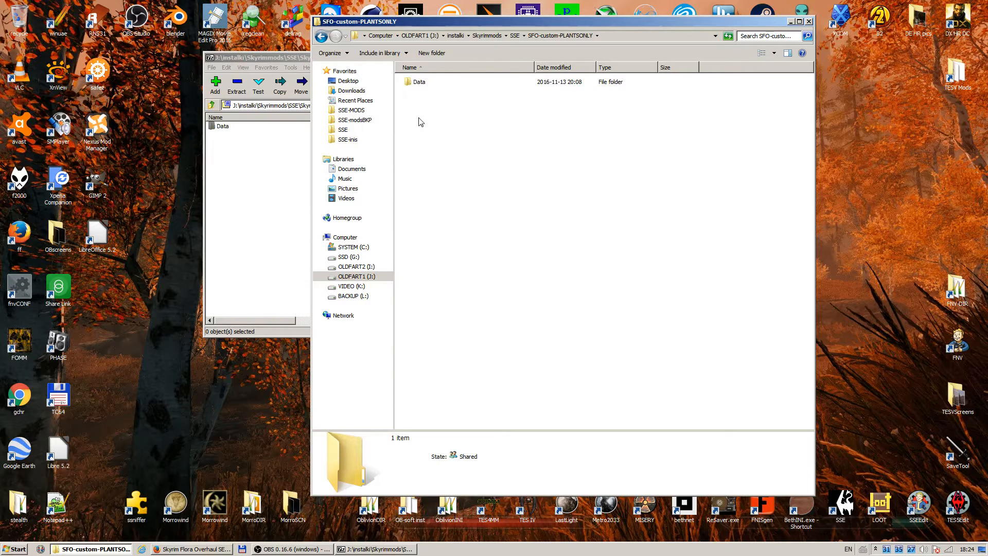
# Create a new folder named SFO-original
pyautogui.rightClick(421, 122)
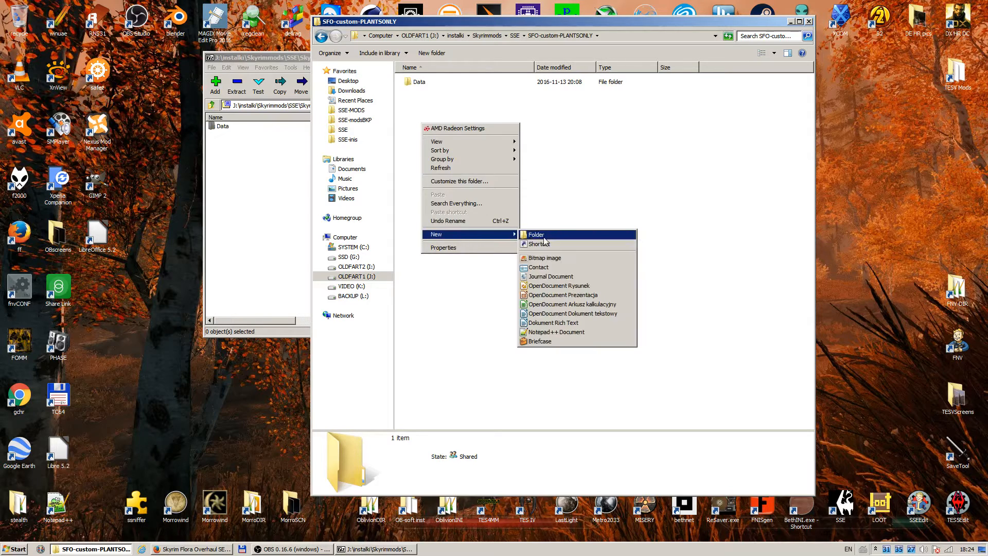
pyautogui.click(537, 235)
pyautogui.write('SFO-')
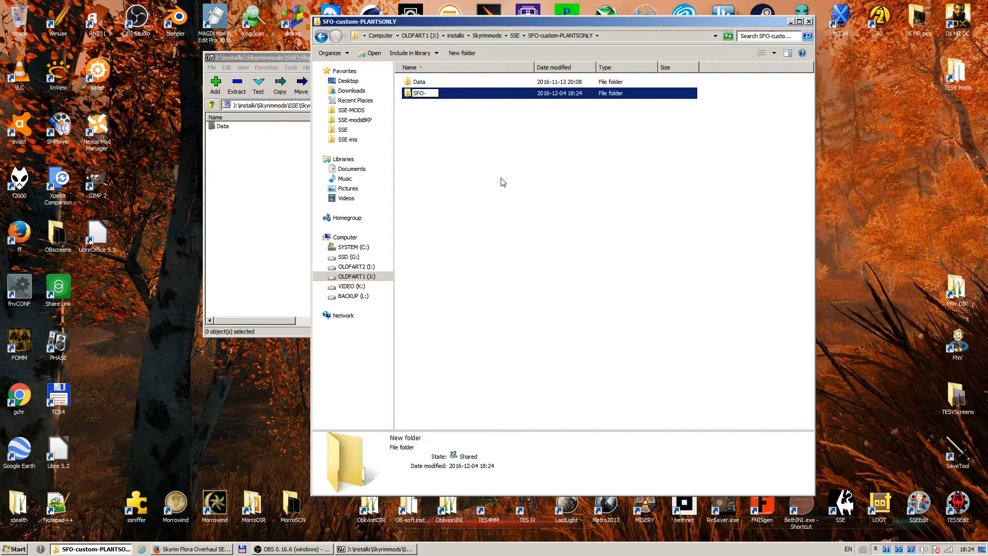
pyautogui.write('origina')
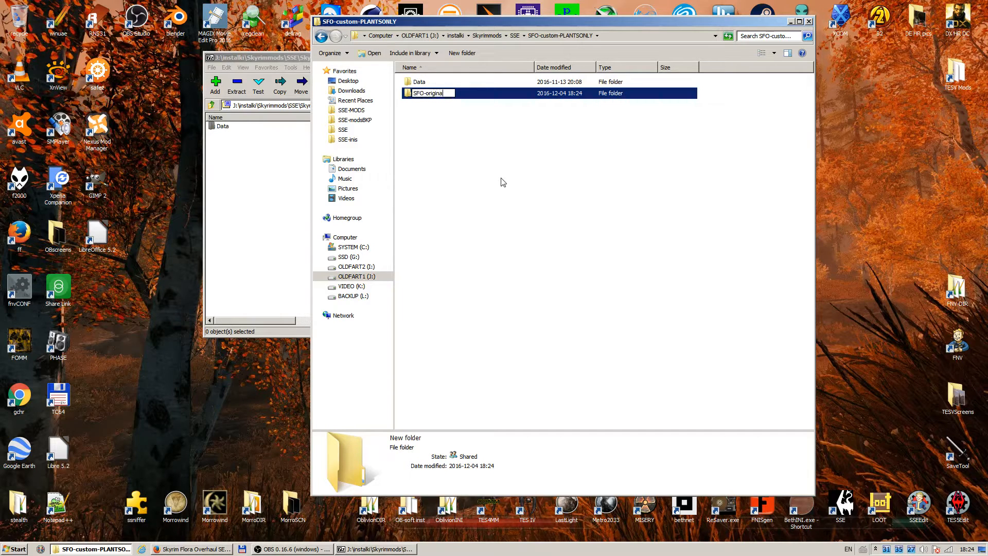
pyautogui.click(599, 271)
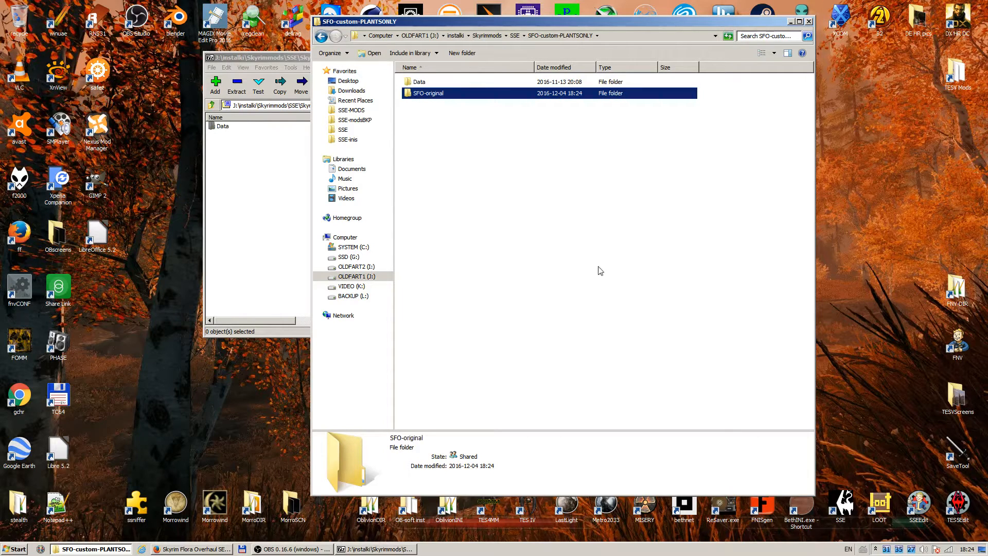
# Open SFO-original and its Data folder, revealing Meshes, Textures, esp and ini
pyautogui.click(418, 81)
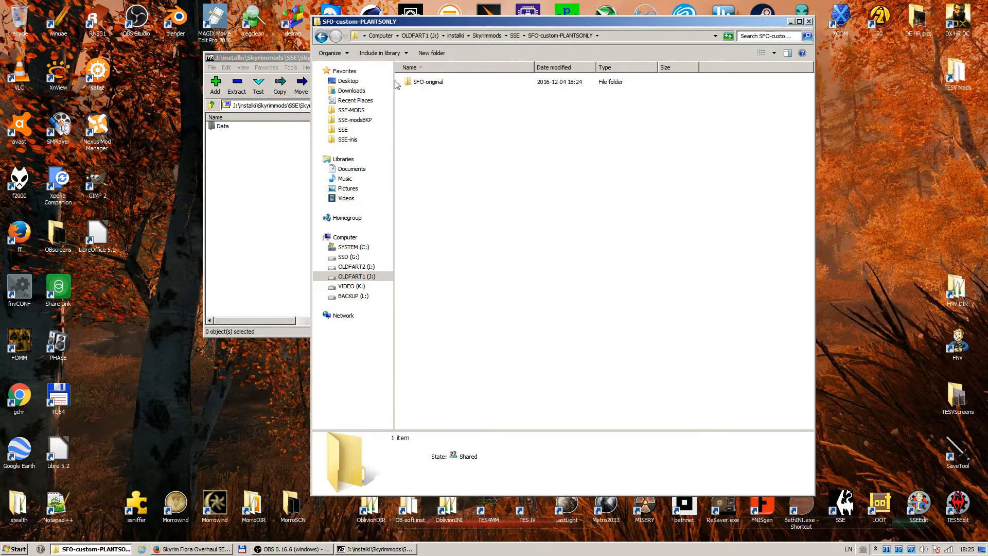
pyautogui.doubleClick(428, 81)
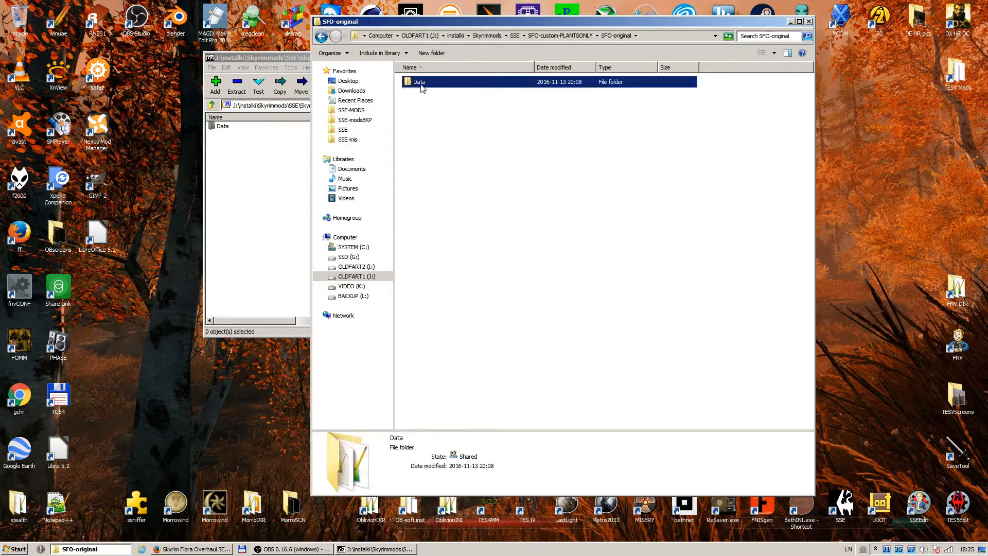
pyautogui.doubleClick(419, 82)
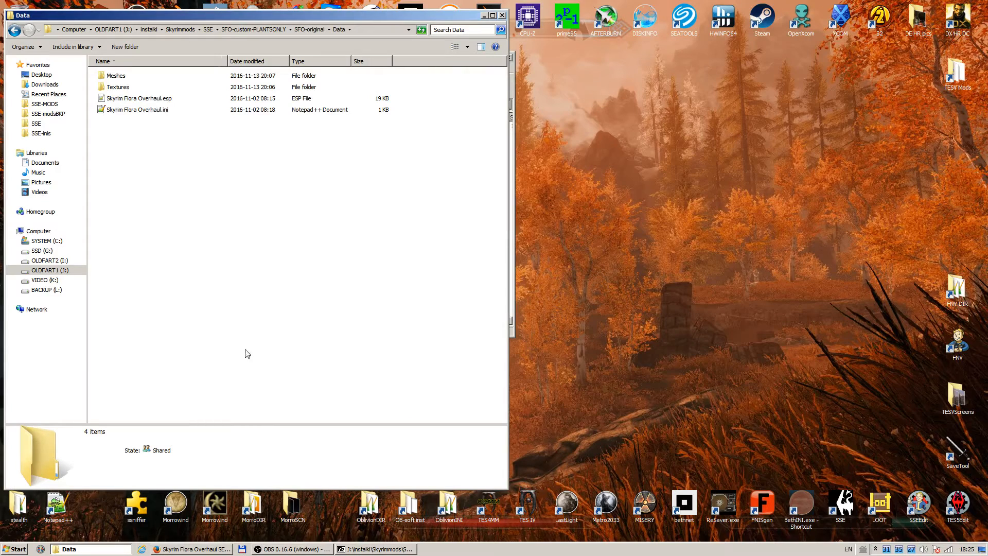
# Open a second Explorer window from Start > Computer at SSE-MODS\SFO-custom-PLANTSONLY
pyautogui.click(16, 550)
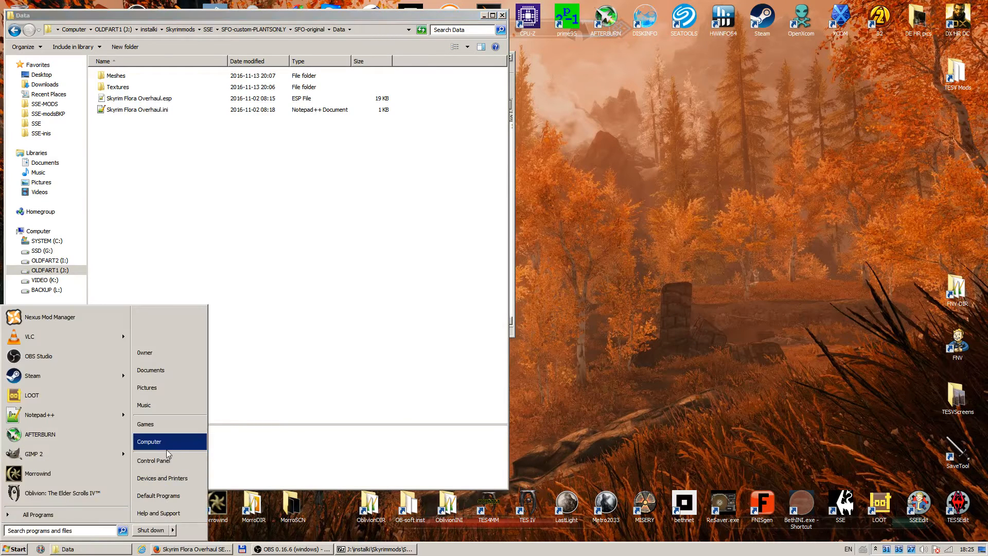
pyautogui.click(149, 442)
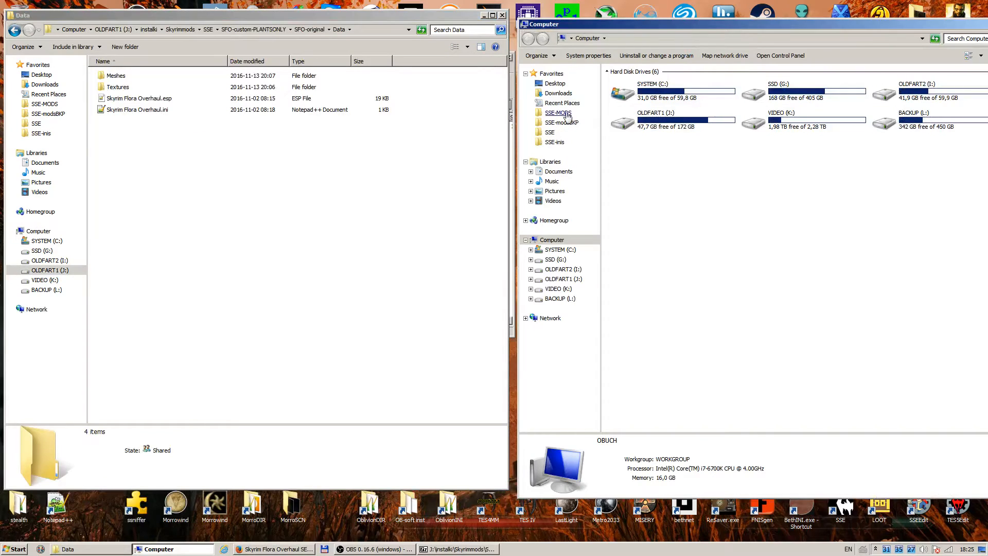
pyautogui.doubleClick(558, 112)
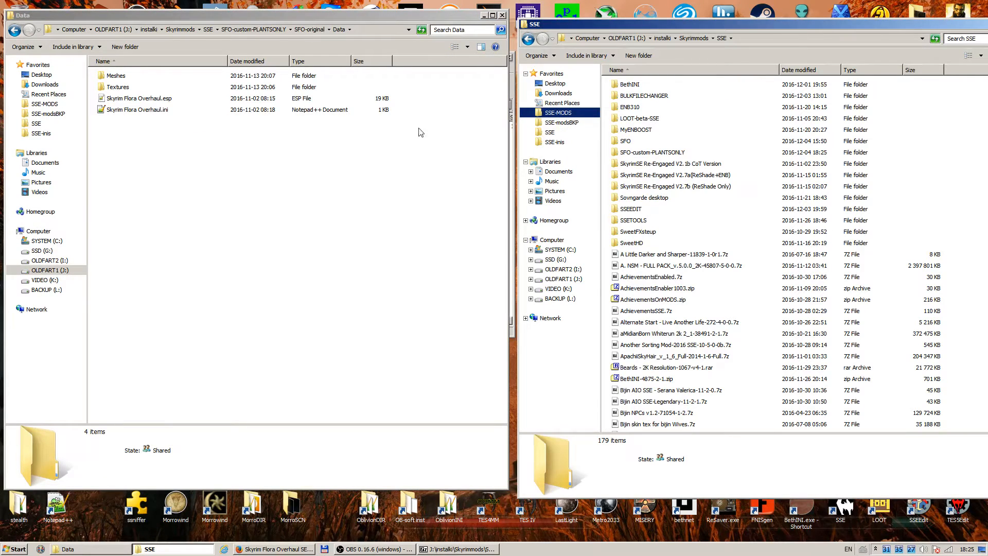
pyautogui.doubleClick(652, 152)
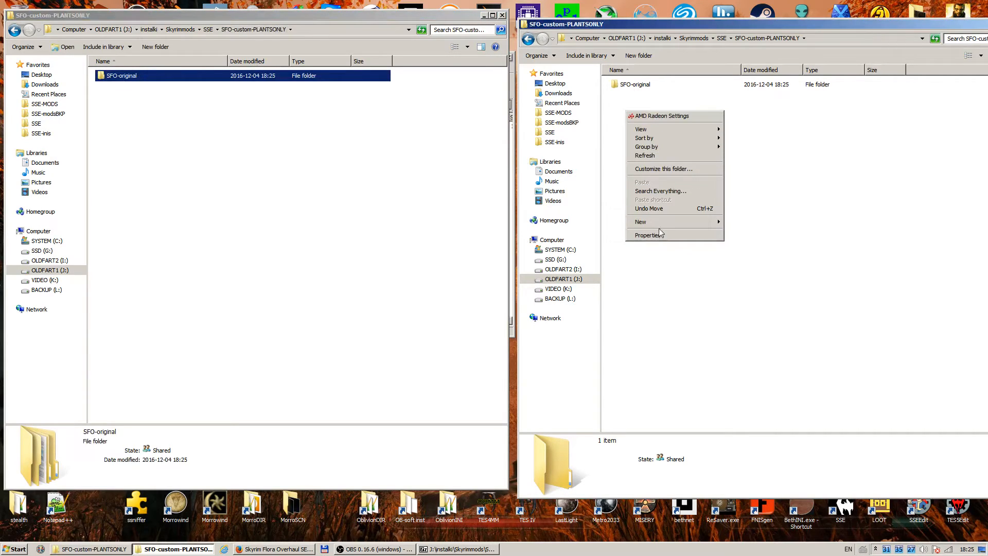
# Create and open an SFO-PLANTS-ONLY folder, and open SFO-original in the left window
pyautogui.click(641, 221)
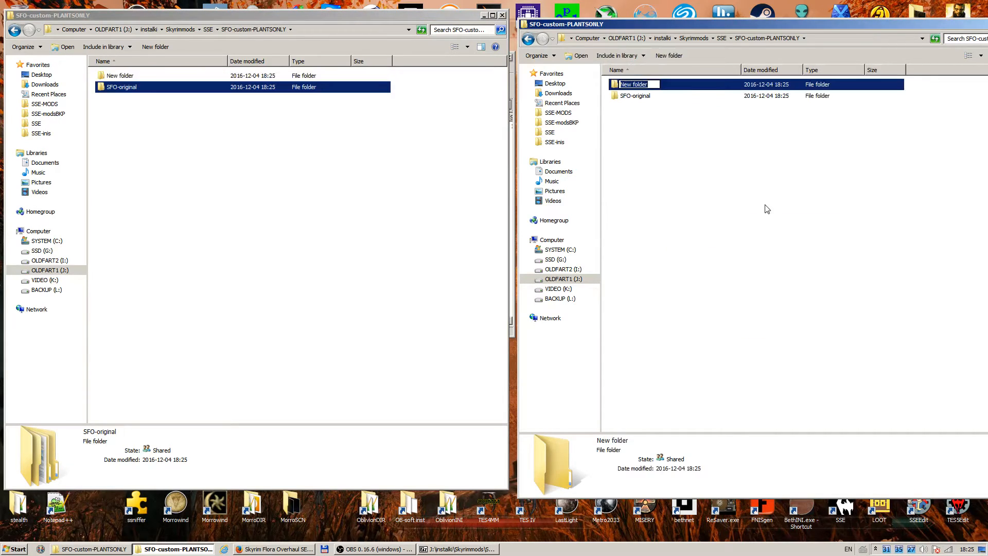
pyautogui.write('SFO-PLANTS-ONLY')
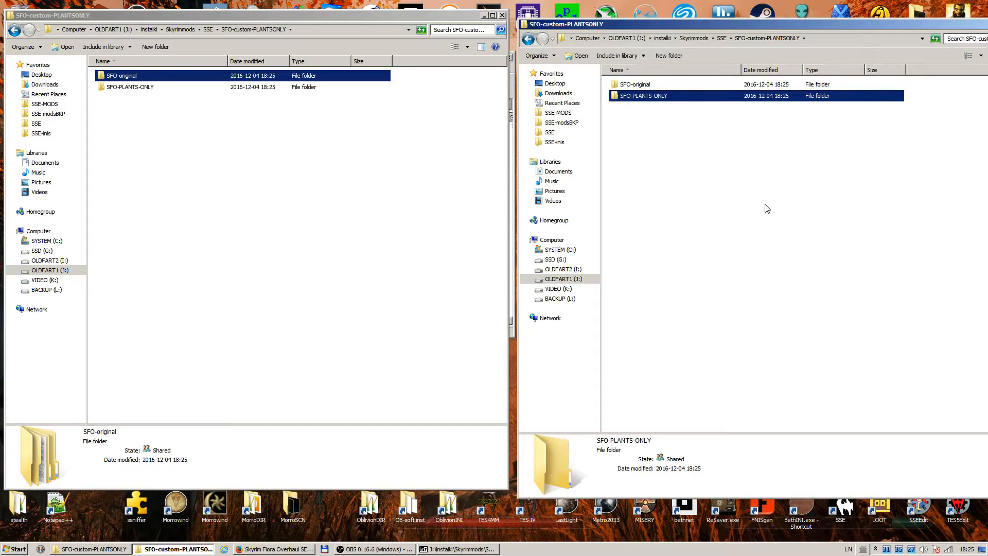
pyautogui.doubleClick(643, 95)
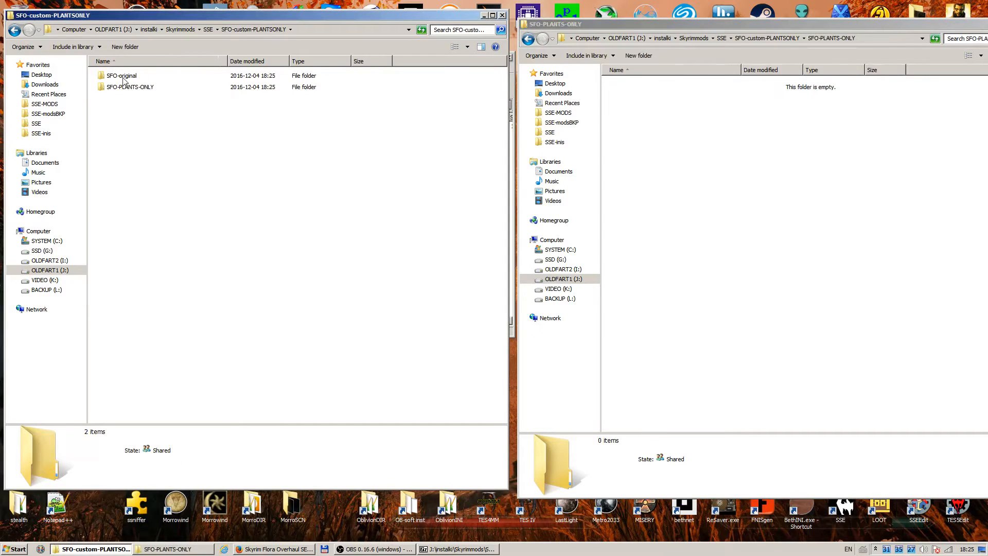
pyautogui.doubleClick(121, 75)
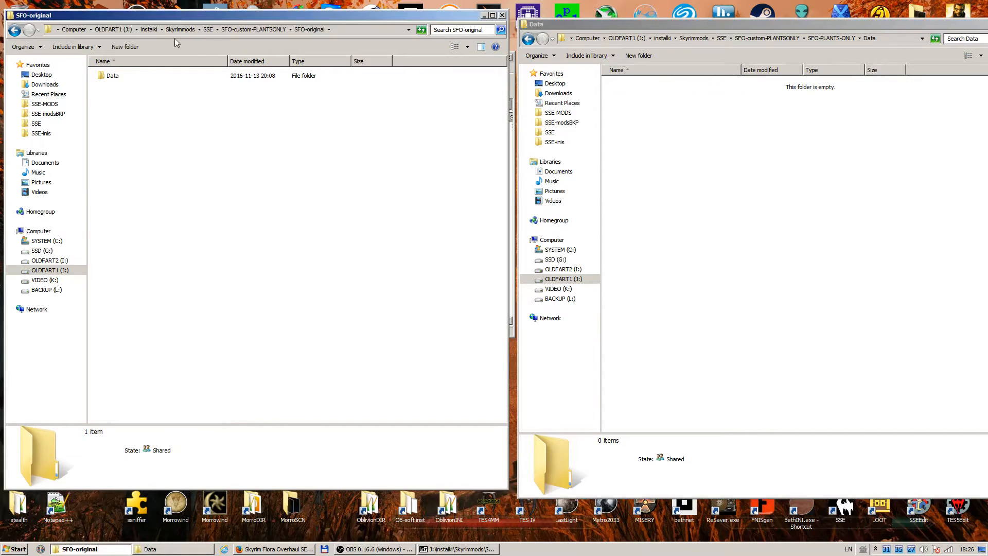
# Open the original Data > Meshes on the left and add a Meshes folder to the new Data
pyautogui.doubleClick(112, 75)
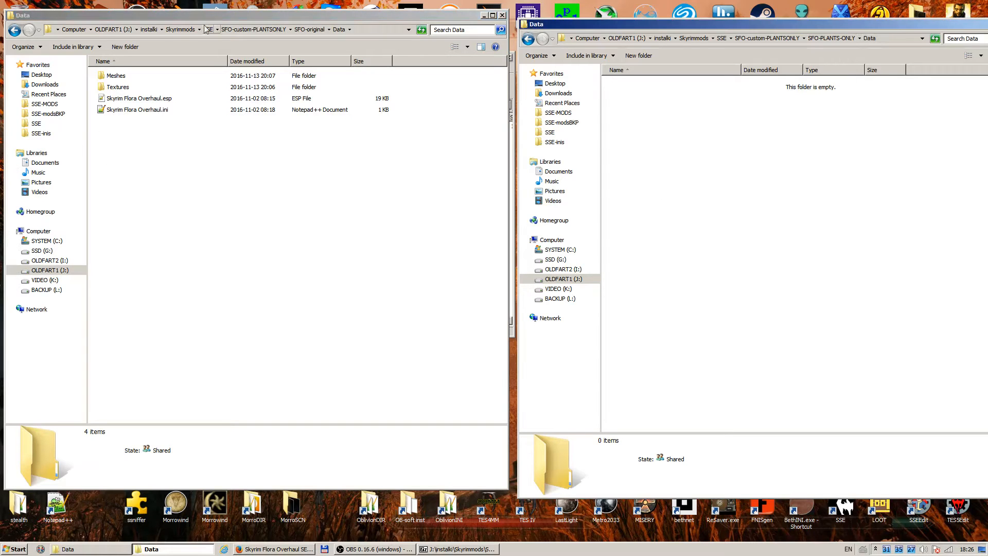
pyautogui.doubleClick(115, 75)
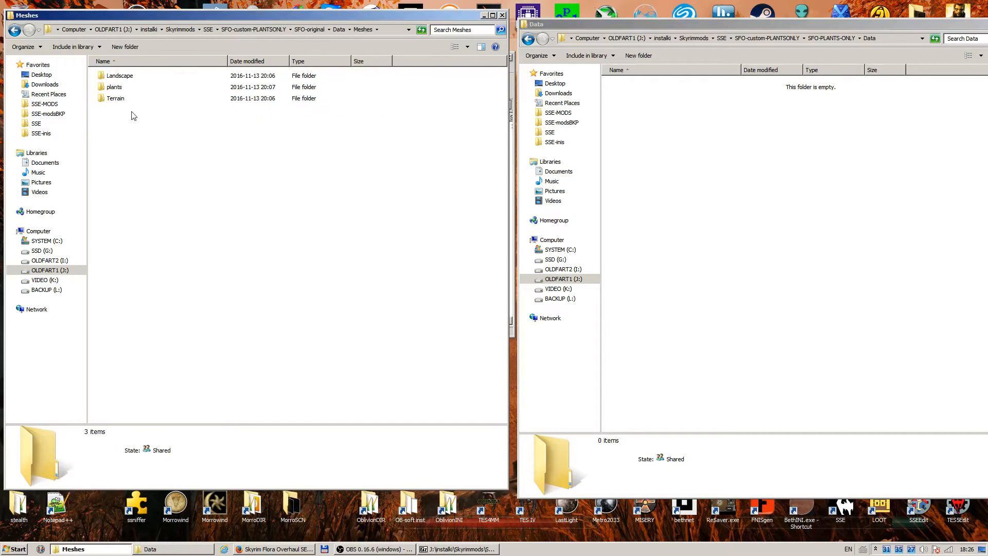
pyautogui.click(114, 87)
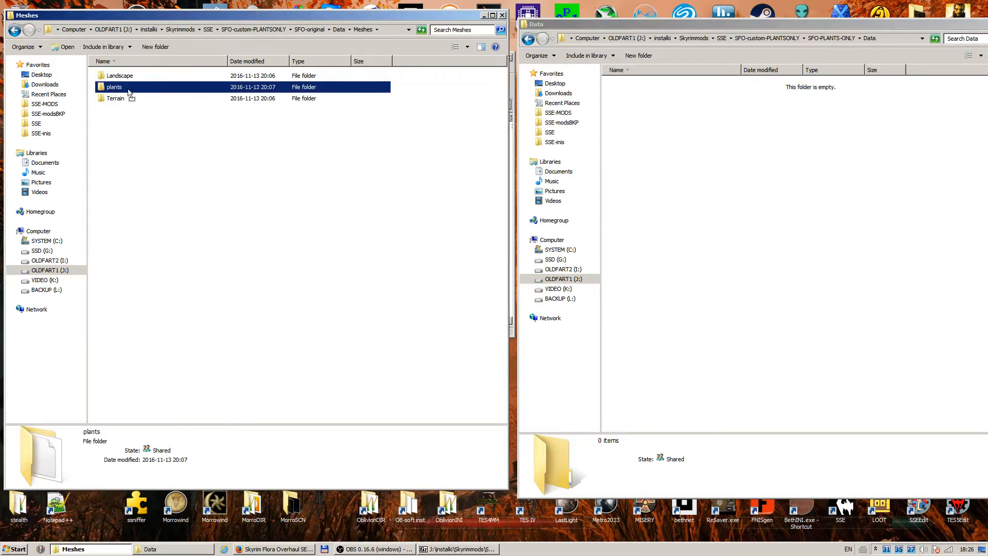
pyautogui.moveTo(654, 165)
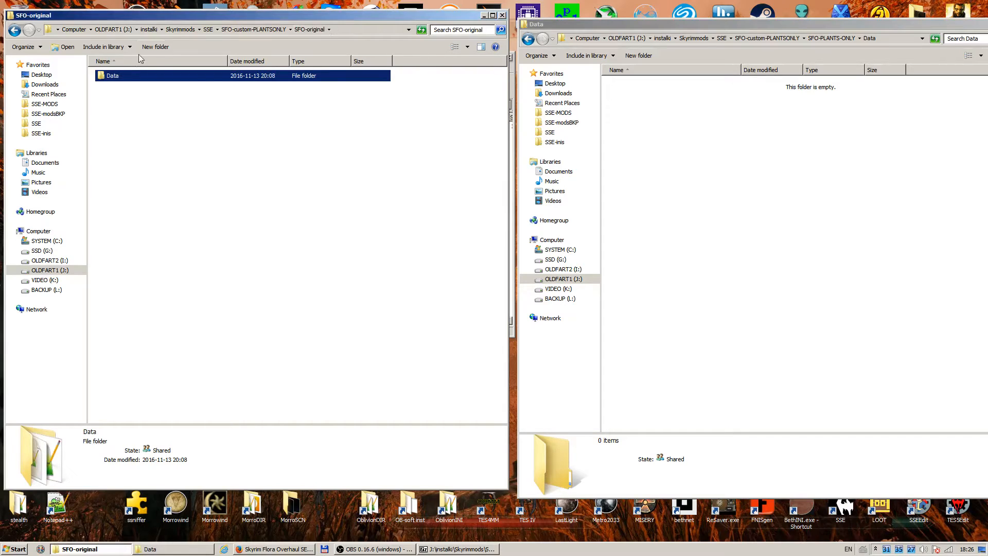
pyautogui.doubleClick(111, 75)
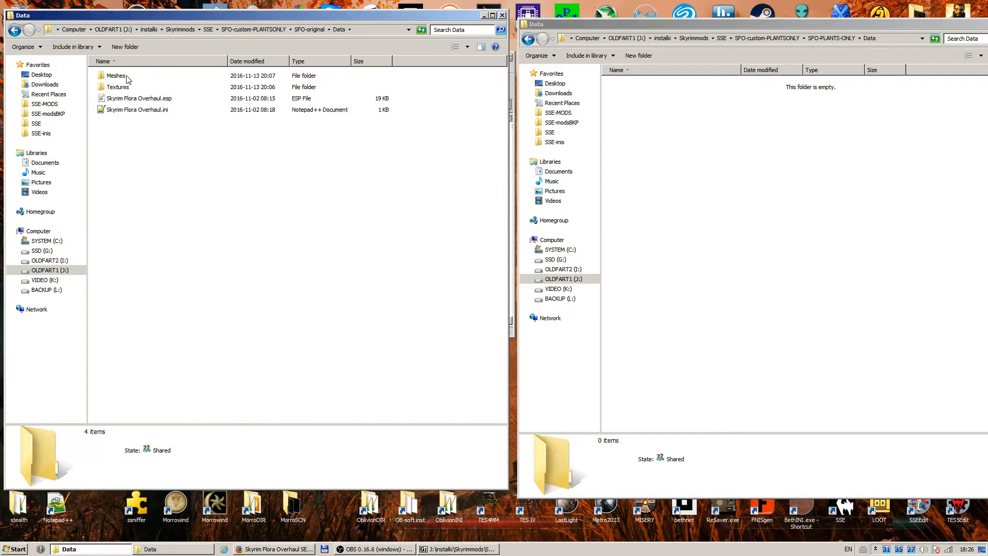
pyautogui.doubleClick(116, 75)
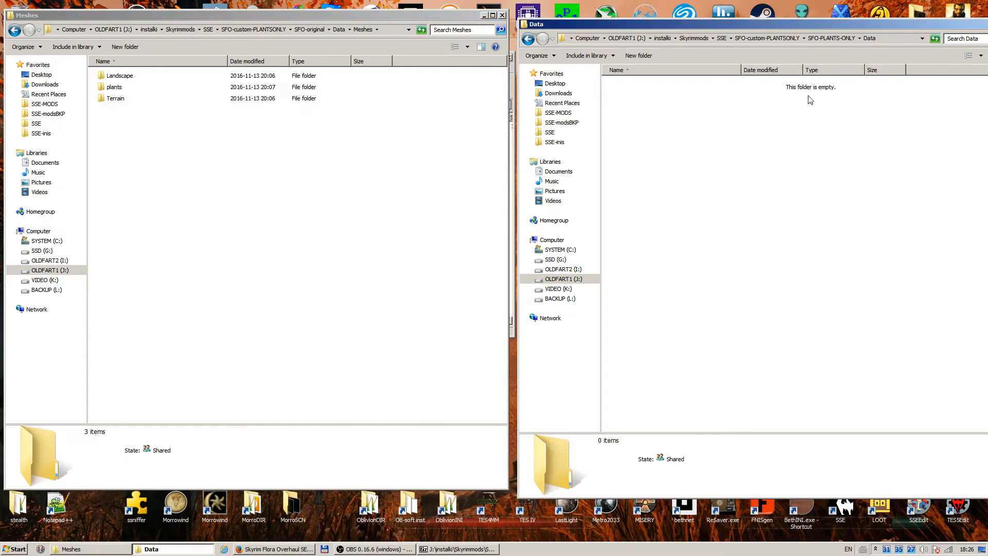
pyautogui.rightClick(810, 99)
pyautogui.write('Meshes')
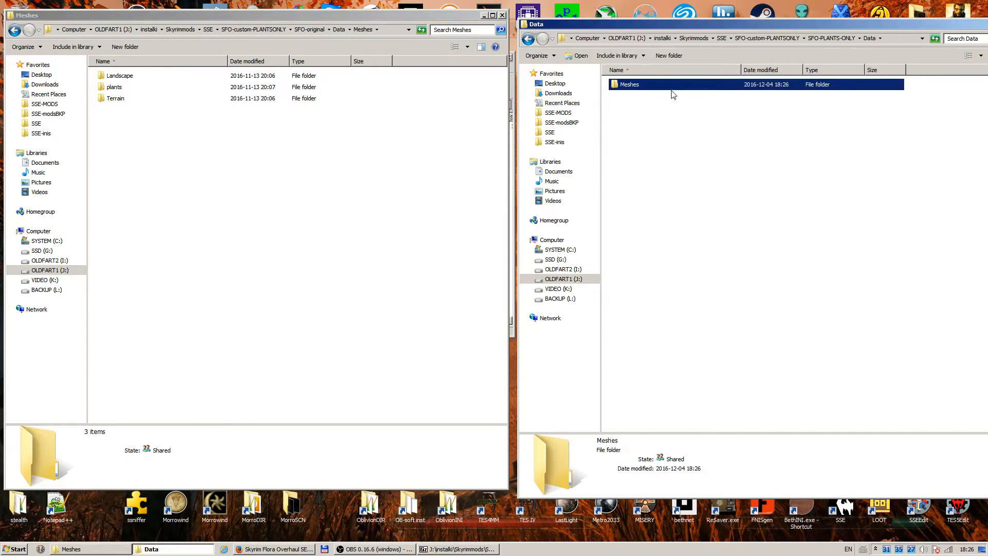
# Open the new Meshes folder and paste a copy of the original plants folder into it
pyautogui.doubleClick(629, 83)
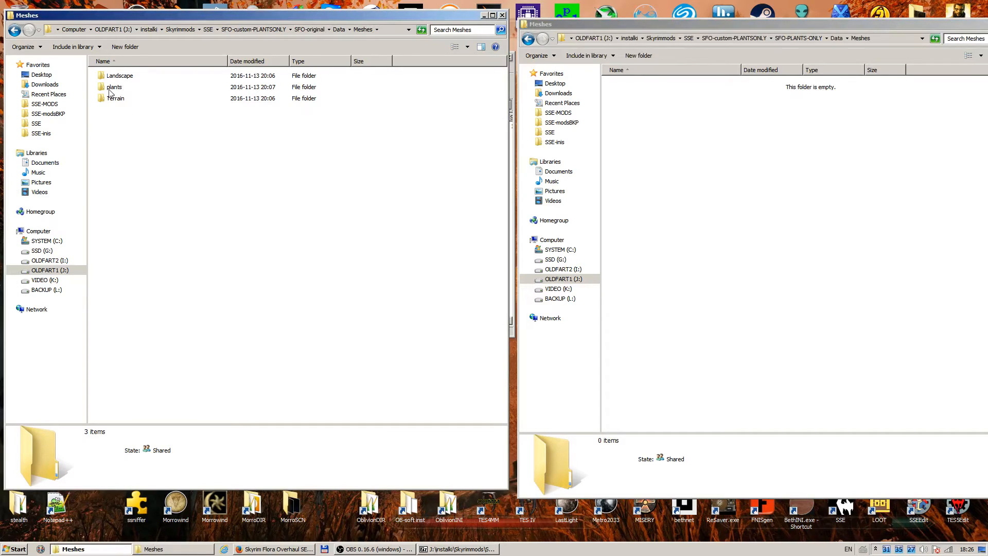
pyautogui.click(113, 87)
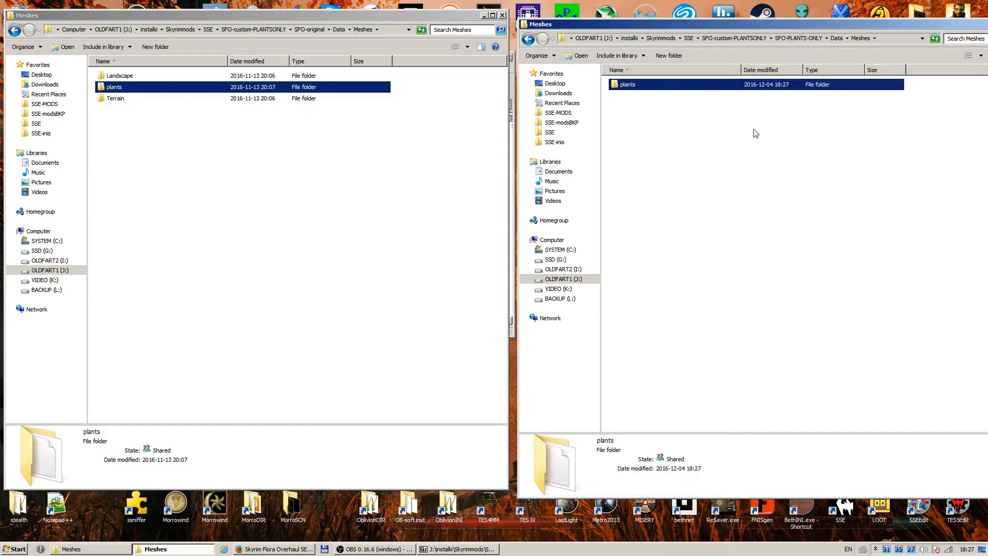
pyautogui.doubleClick(627, 84)
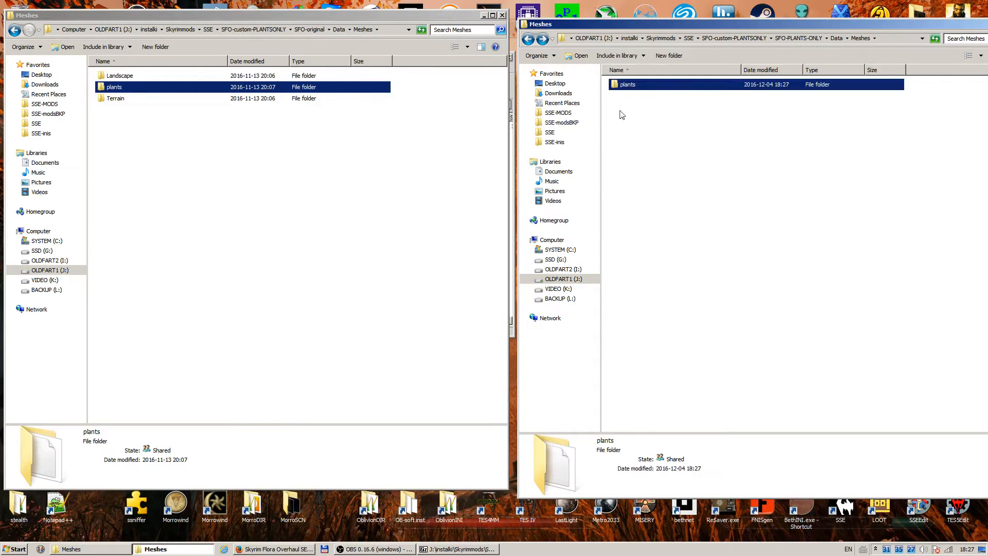
pyautogui.moveTo(126, 76)
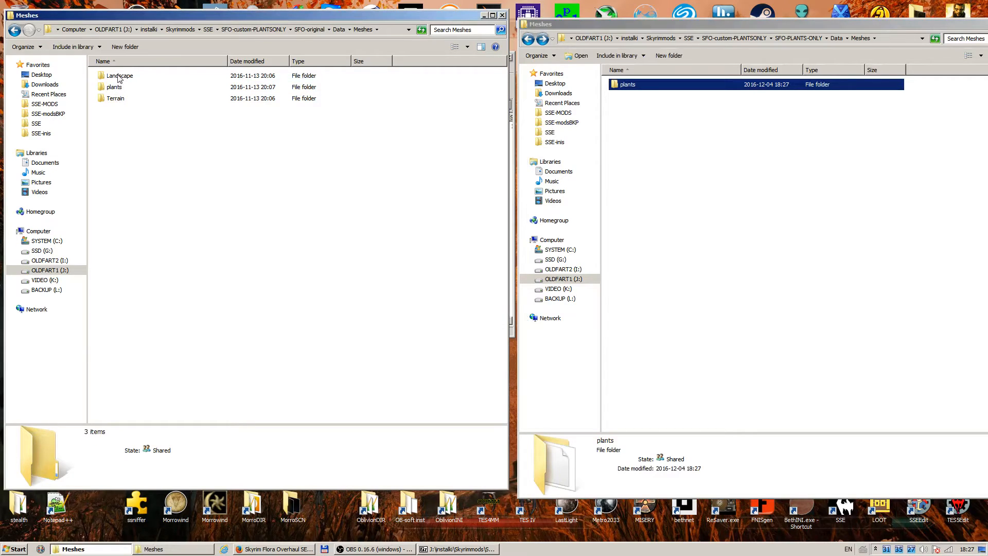
# Create a Landscape folder in the plants-only Meshes, checking the original Landscape meshes folder
pyautogui.doubleClick(118, 76)
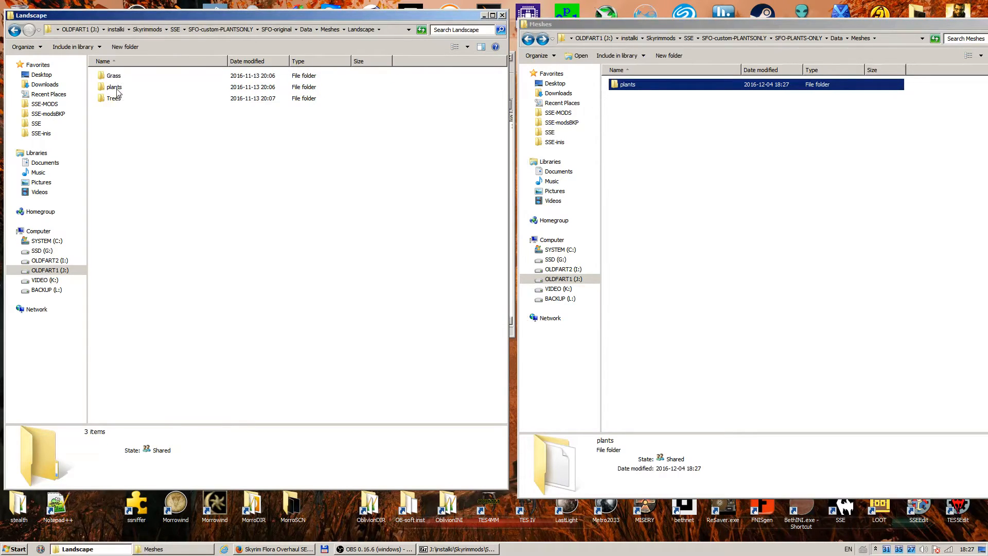
pyautogui.click(114, 86)
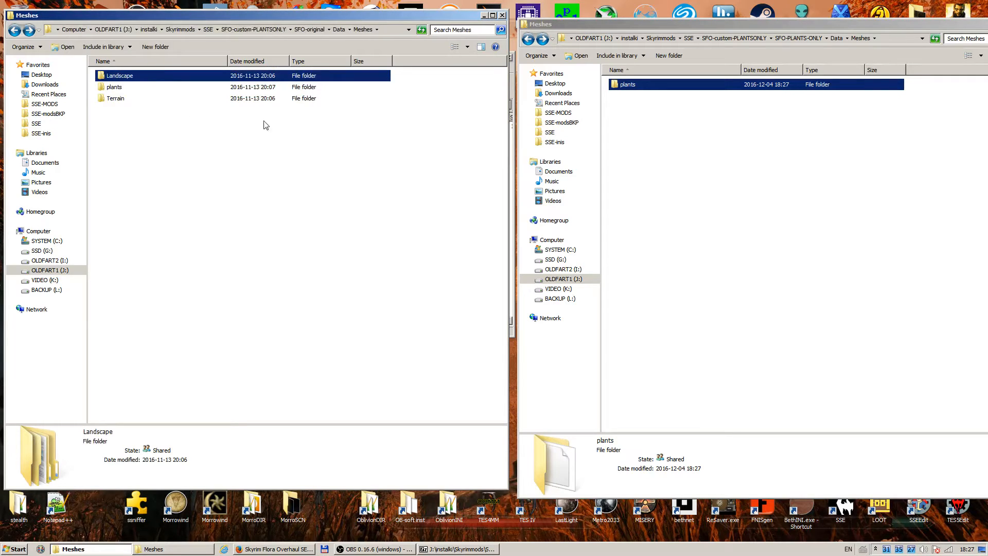
pyautogui.moveTo(799, 162)
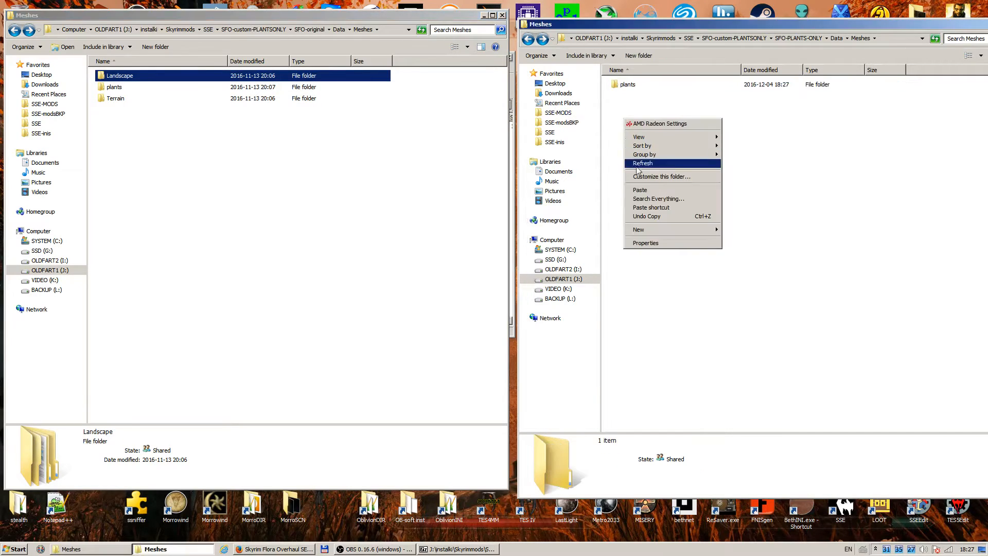
pyautogui.click(639, 229)
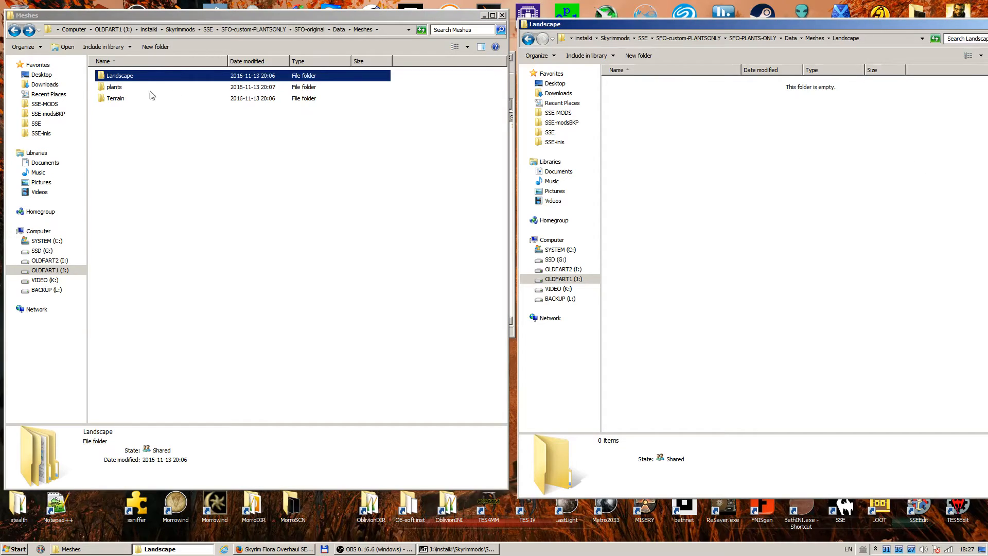
pyautogui.doubleClick(120, 75)
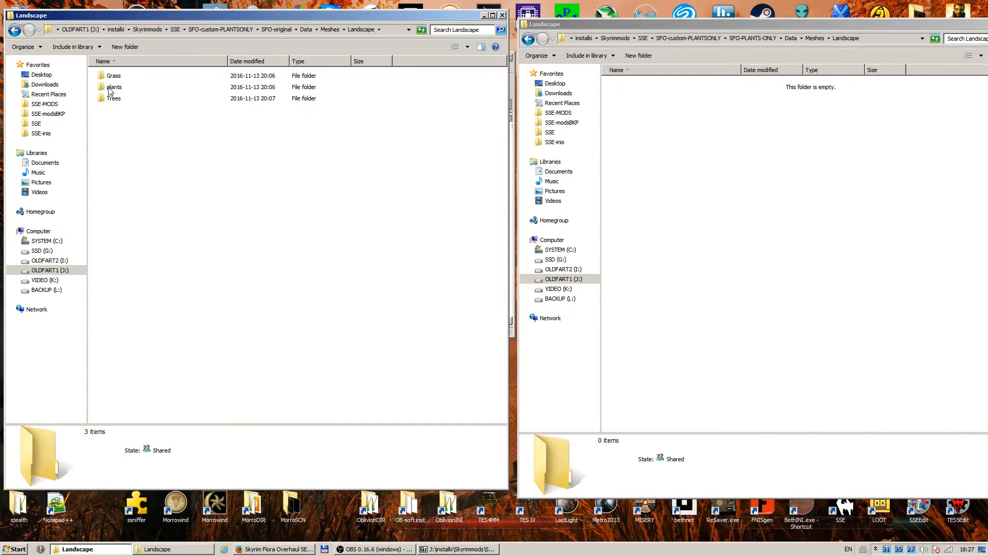
pyautogui.click(114, 86)
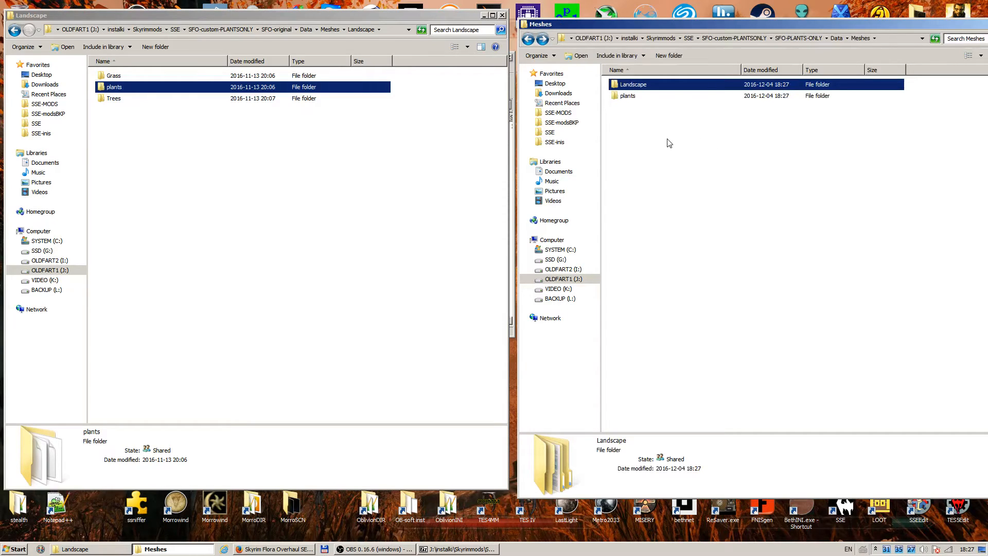
pyautogui.moveTo(123, 108)
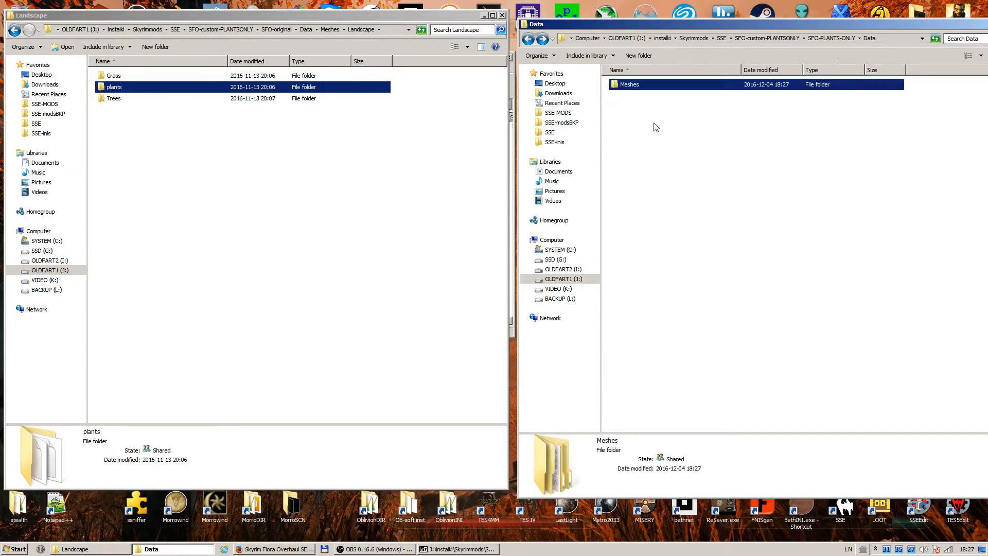
# Show SFO-original's Data folder in one window and SFO-PLANTS-ONLY's Data folder in the other
pyautogui.click(535, 37)
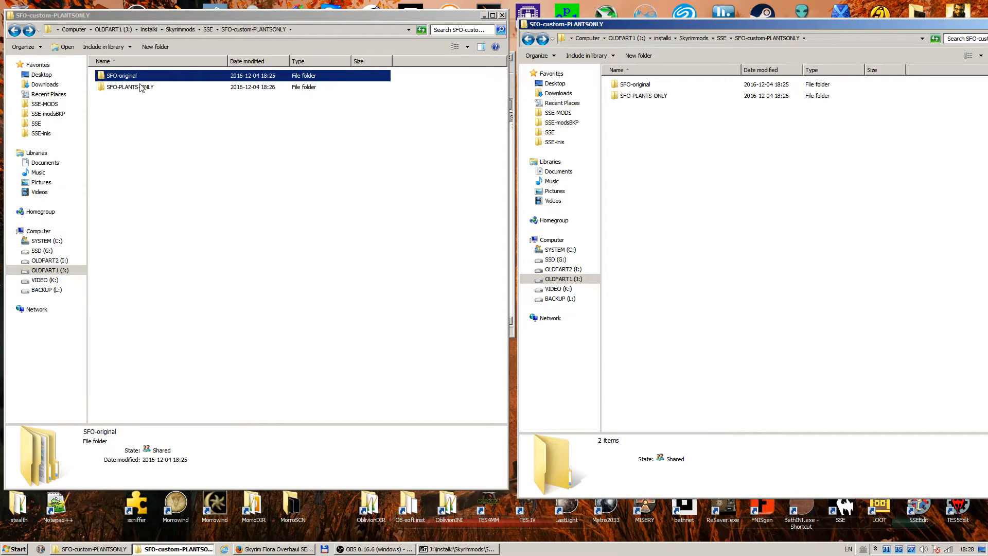
pyautogui.doubleClick(121, 75)
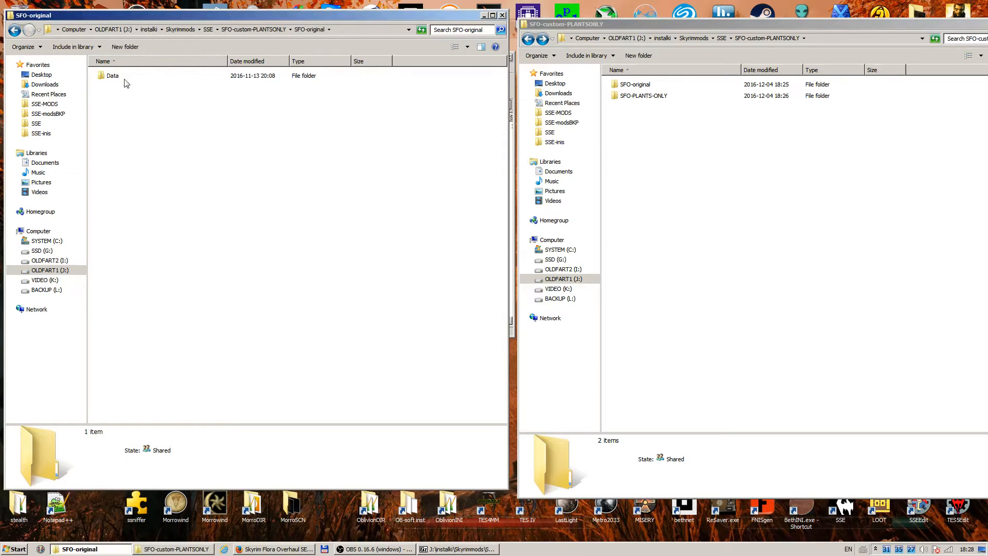
pyautogui.doubleClick(112, 75)
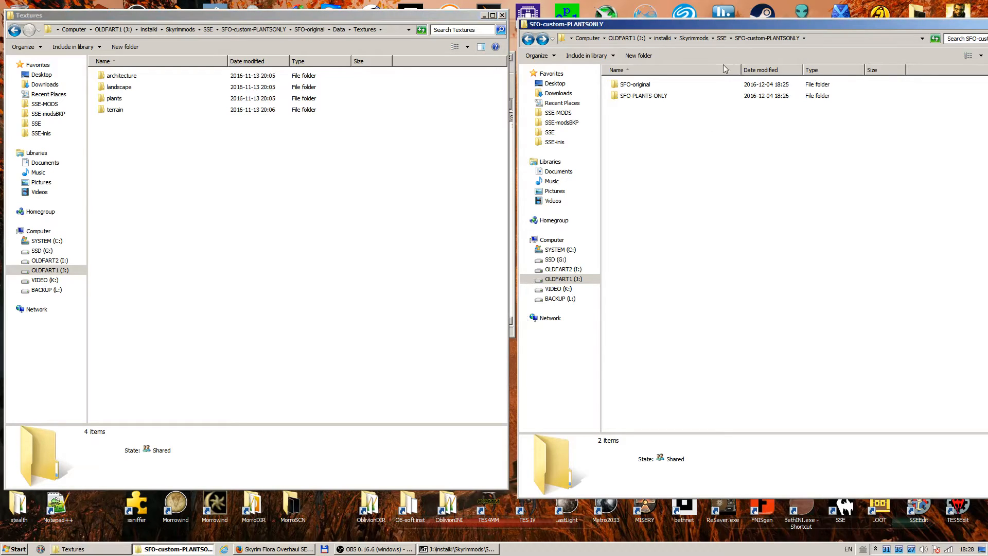
pyautogui.moveTo(646, 103)
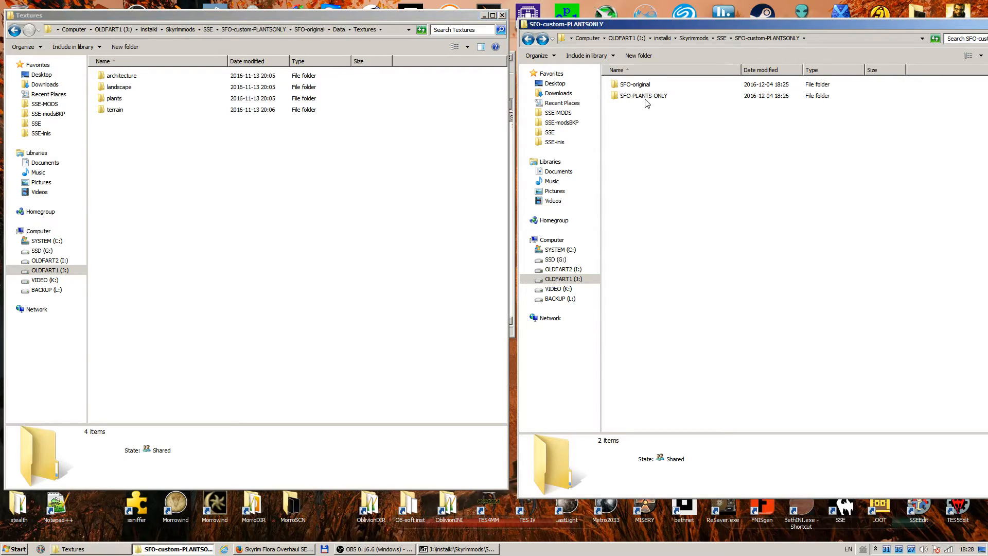
pyautogui.doubleClick(643, 95)
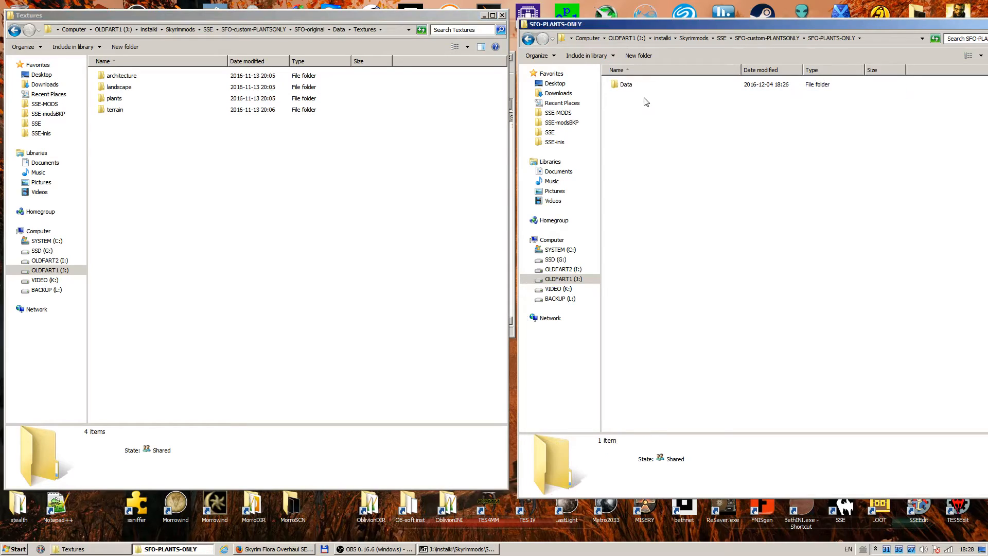
pyautogui.doubleClick(626, 84)
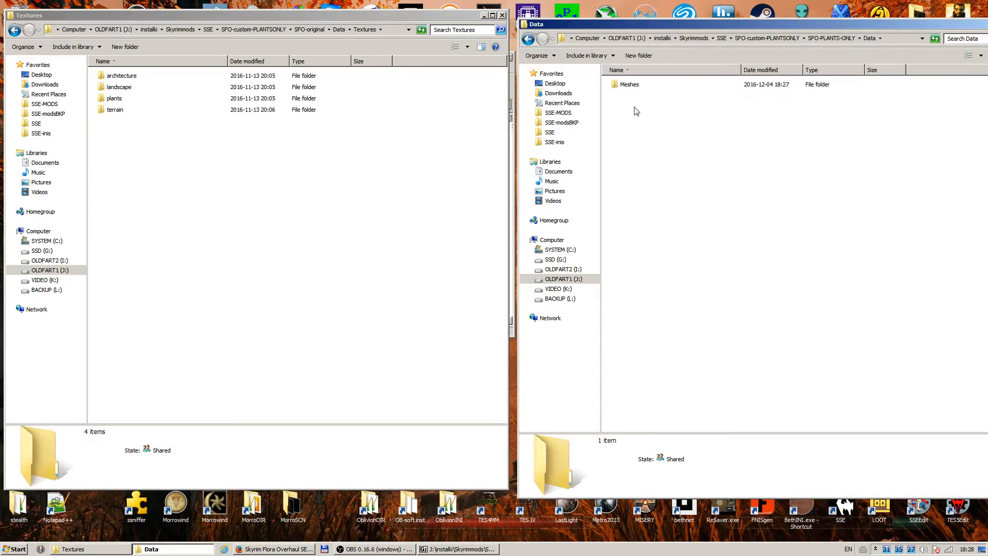
pyautogui.moveTo(682, 114)
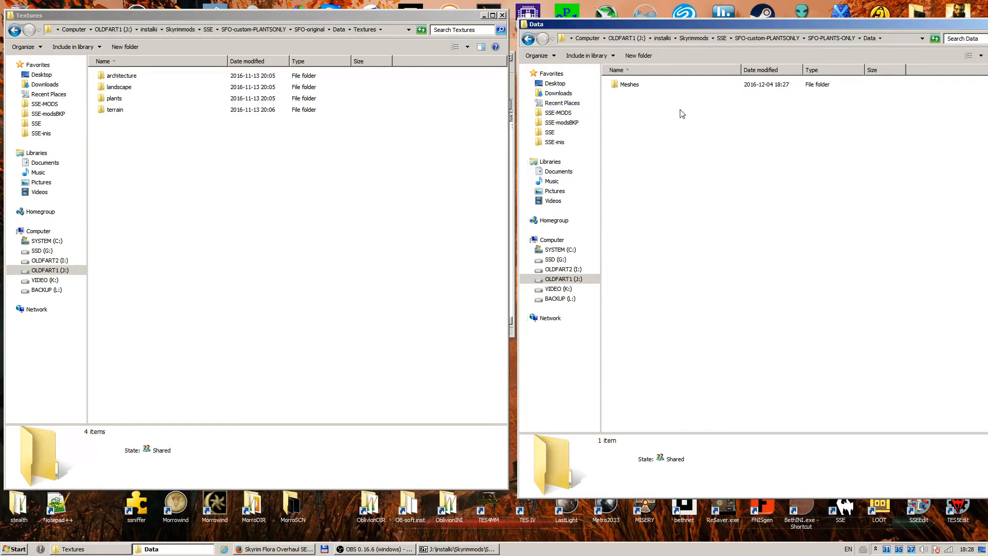
# Add a Textures folder with plants to the plants-only Data, then view original landscape textures
pyautogui.rightClick(681, 113)
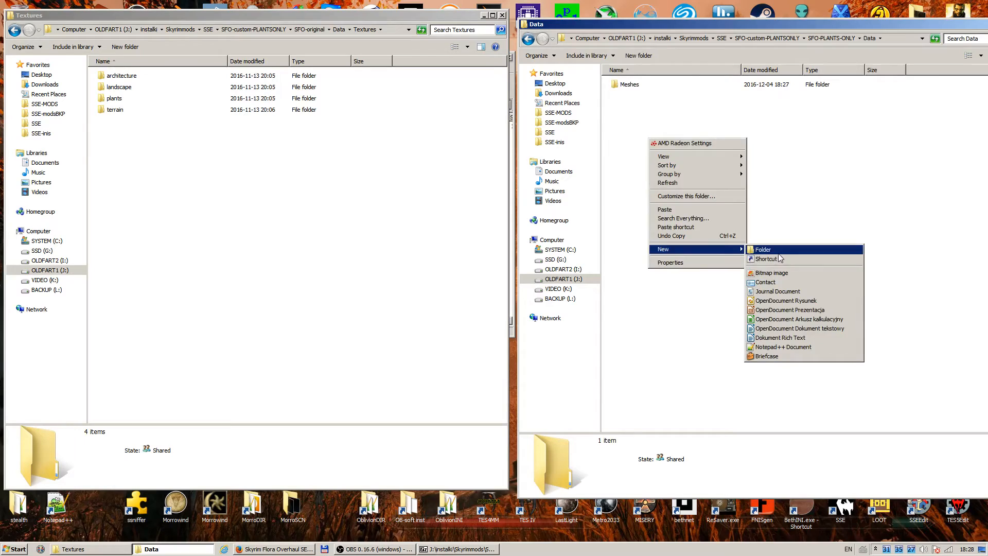
pyautogui.click(764, 250)
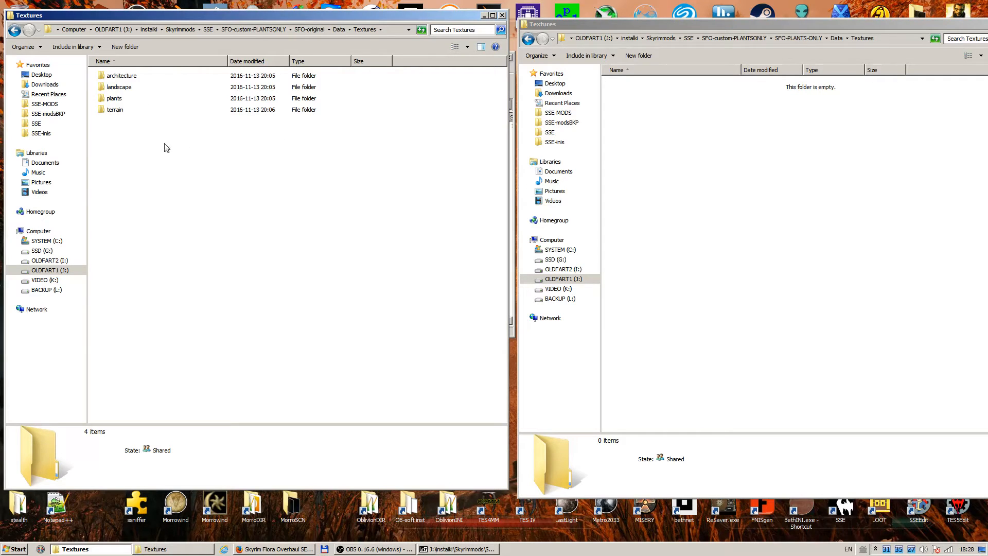
pyautogui.click(114, 98)
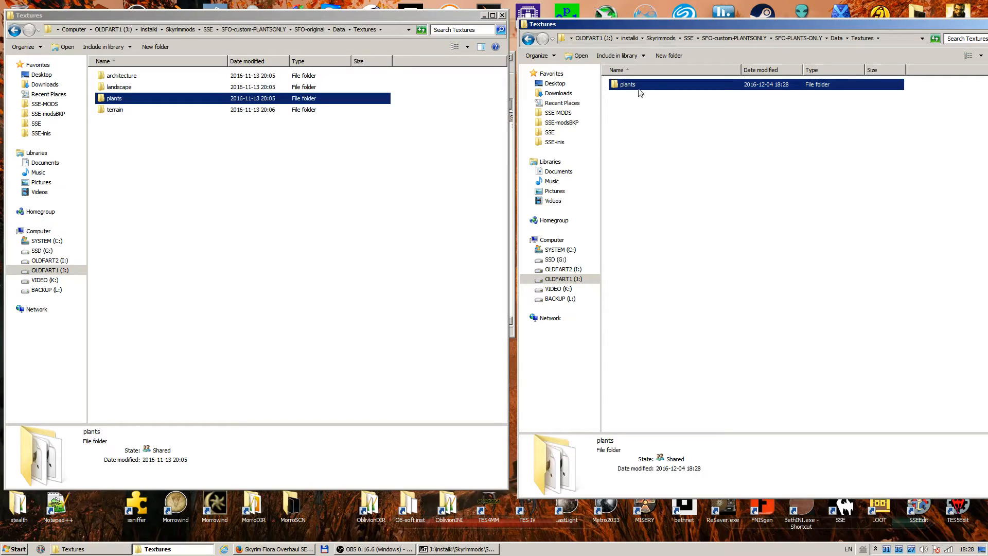
pyautogui.doubleClick(626, 84)
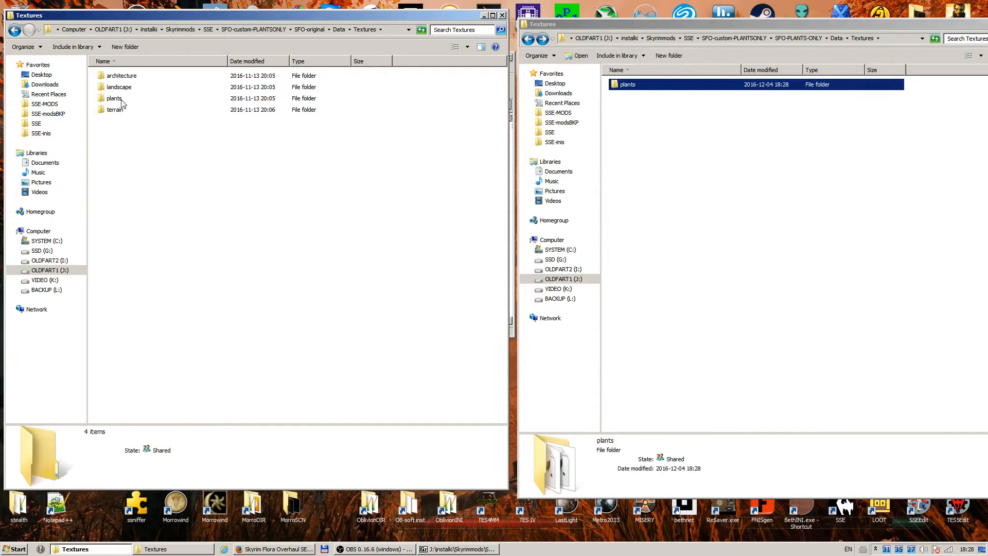
pyautogui.doubleClick(119, 86)
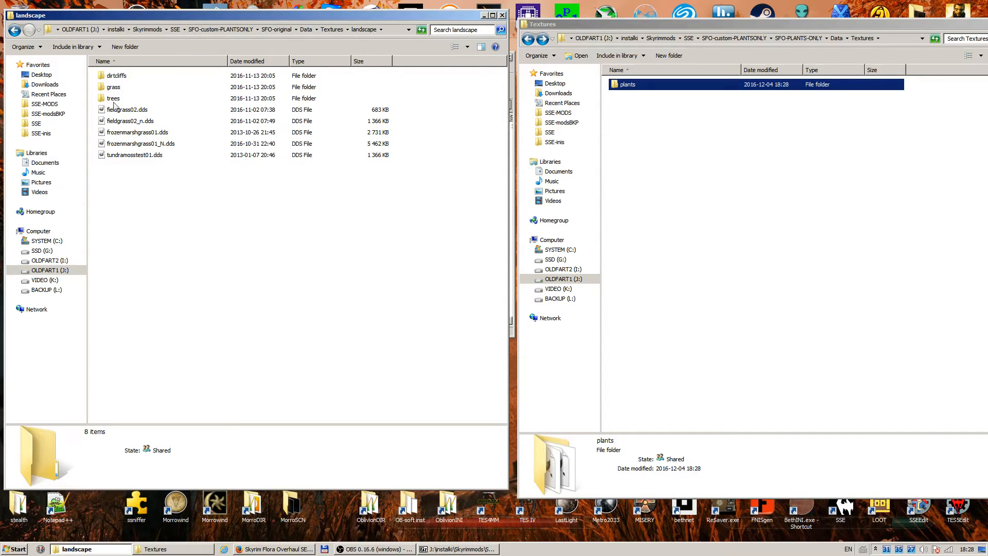
pyautogui.moveTo(118, 76)
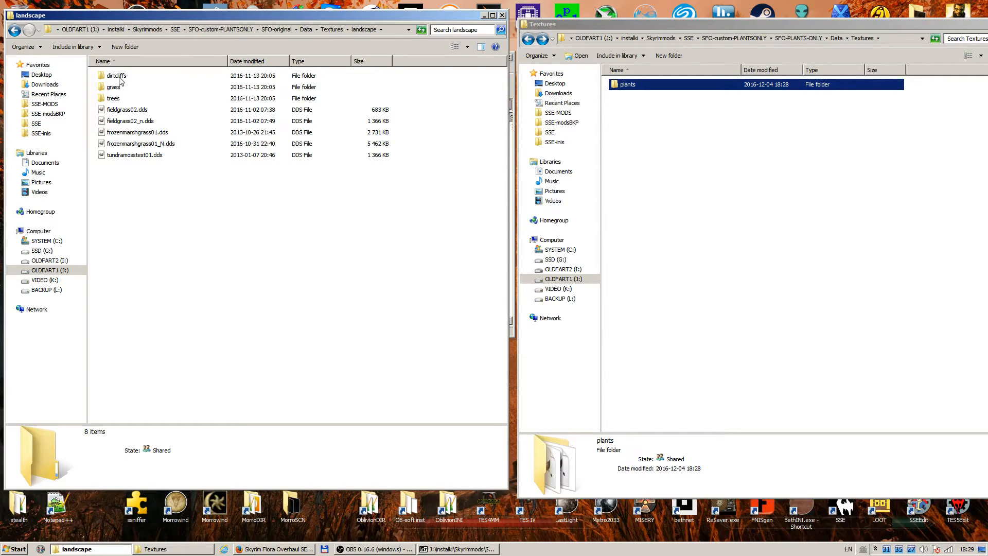
pyautogui.moveTo(139, 111)
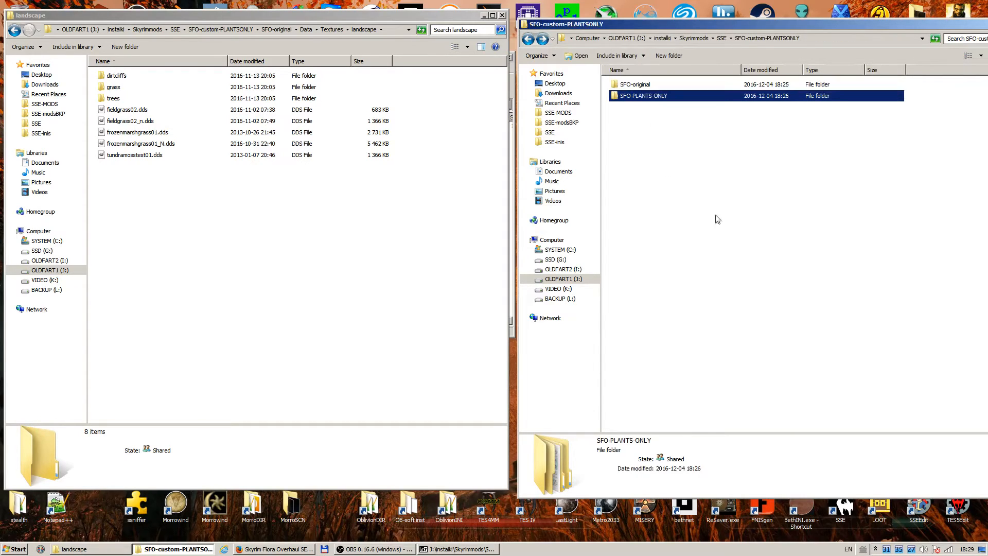
# Compare SFO-PLANTS-ONLY with the reference PLANTS ONLY folder's properties: 152 MB, 49 files
pyautogui.rightClick(642, 95)
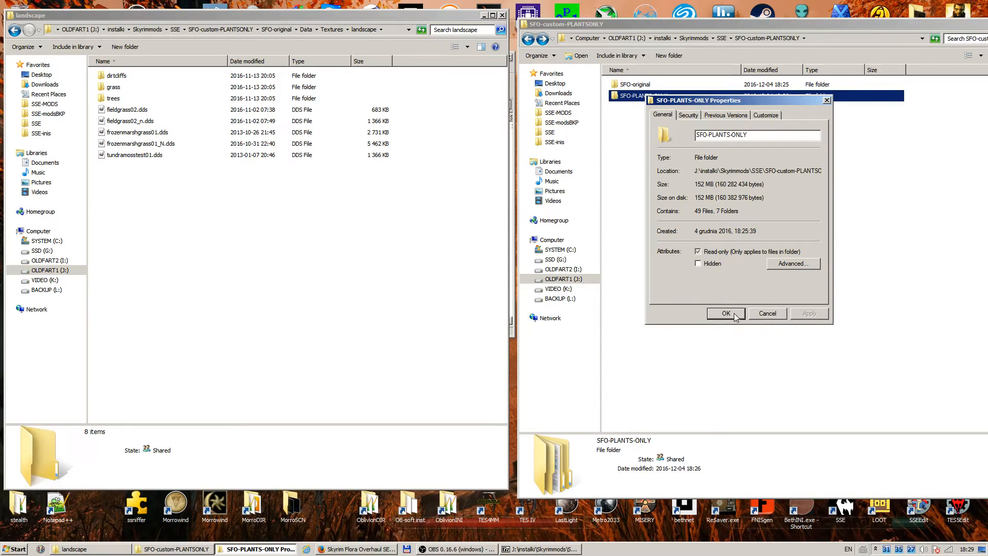
pyautogui.click(724, 314)
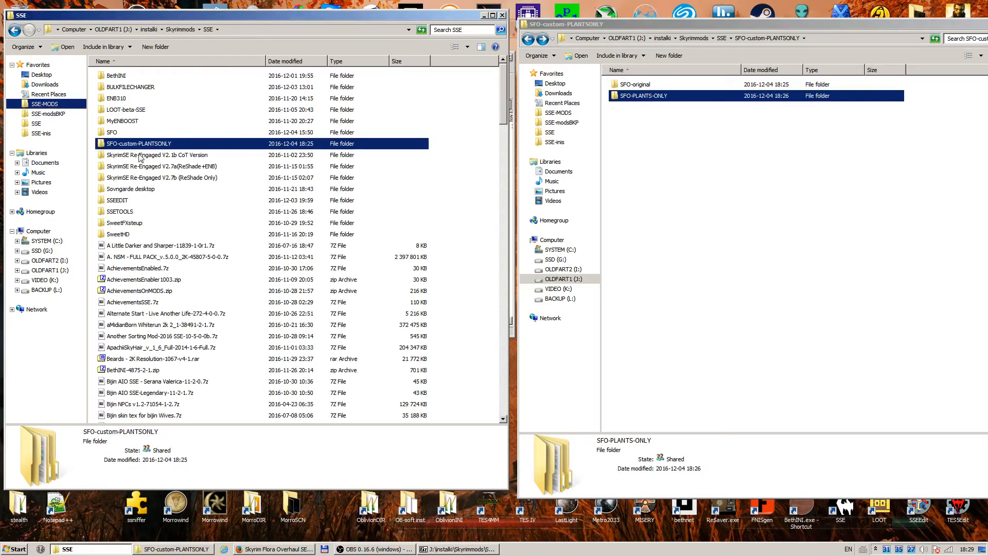
pyautogui.doubleClick(111, 132)
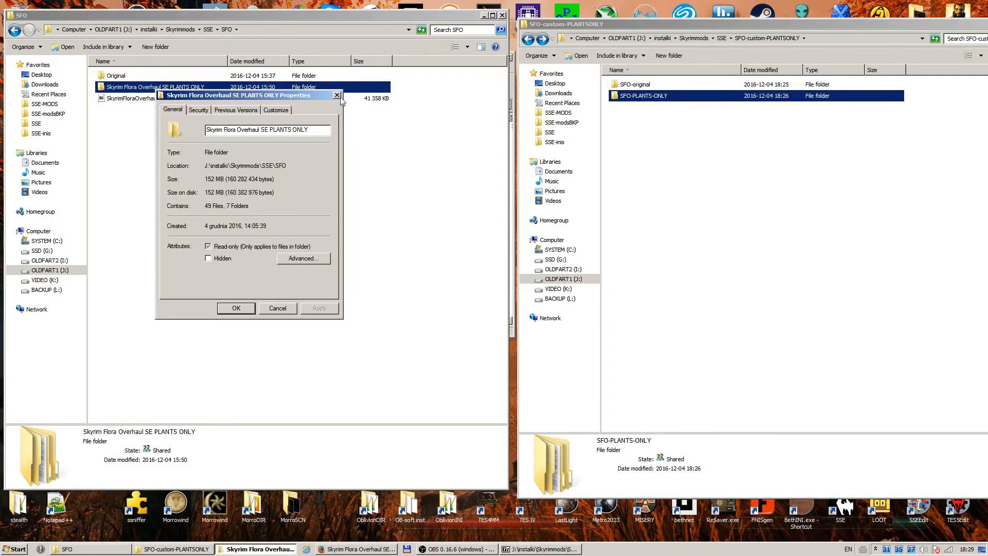
pyautogui.click(338, 96)
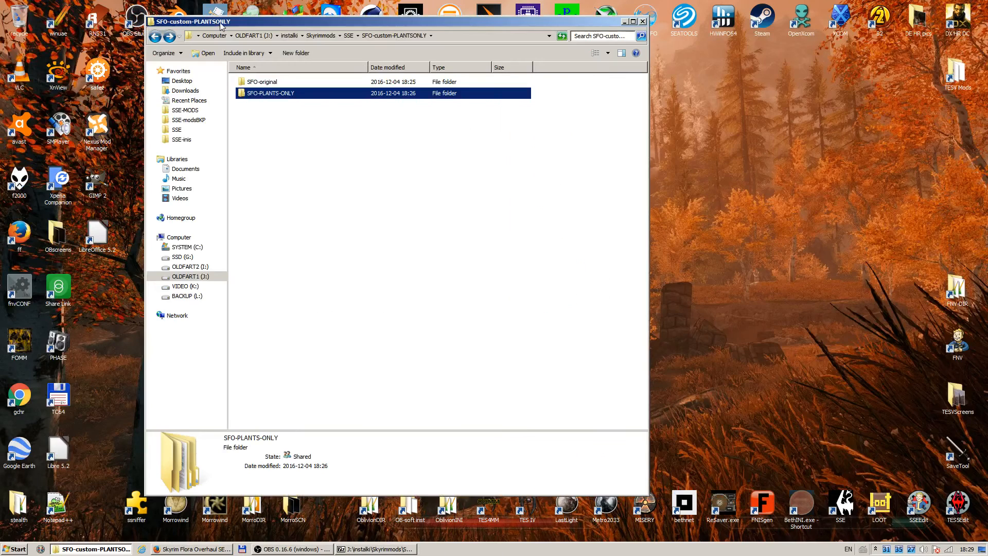
pyautogui.moveTo(287, 96)
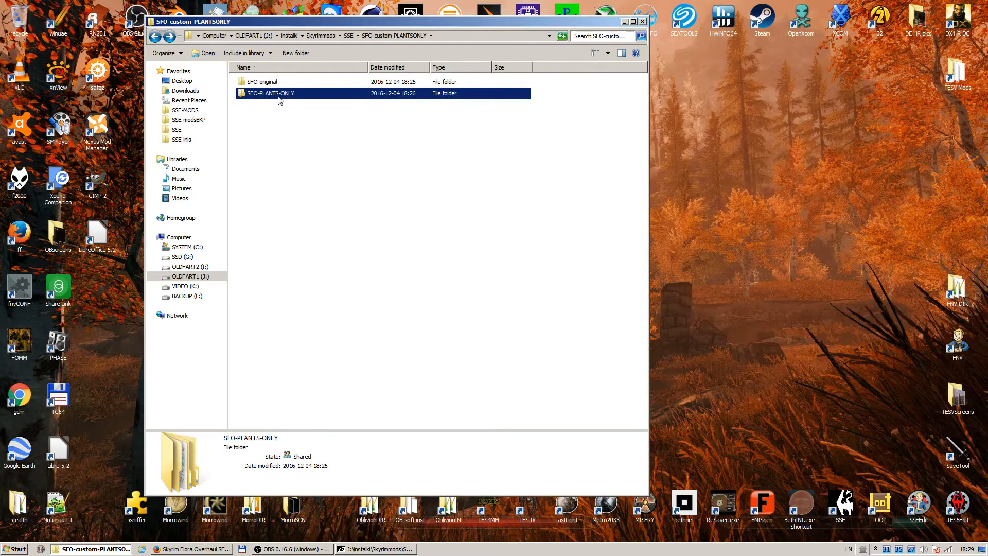
pyautogui.doubleClick(271, 93)
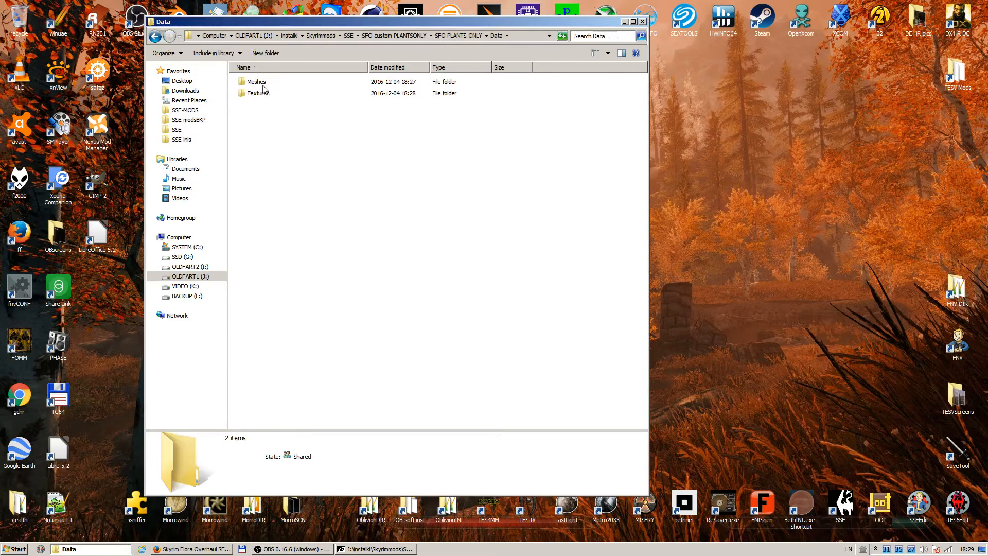
pyautogui.click(168, 35)
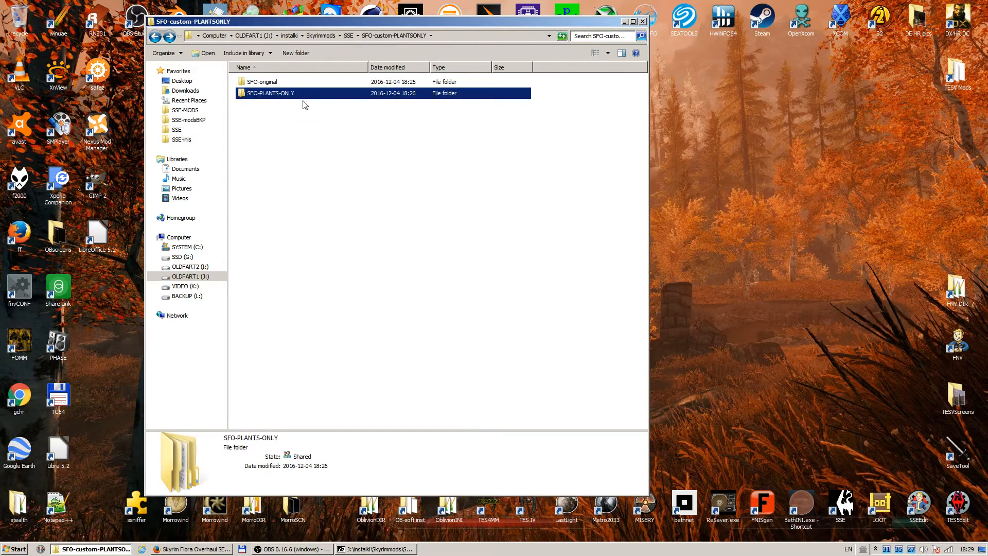
# Archive SFO-PLANTS-ONLY with 7-Zip as SFO-2-72a-PLANTS-ONLY-TUCOGUIDE.7z
pyautogui.rightClick(270, 93)
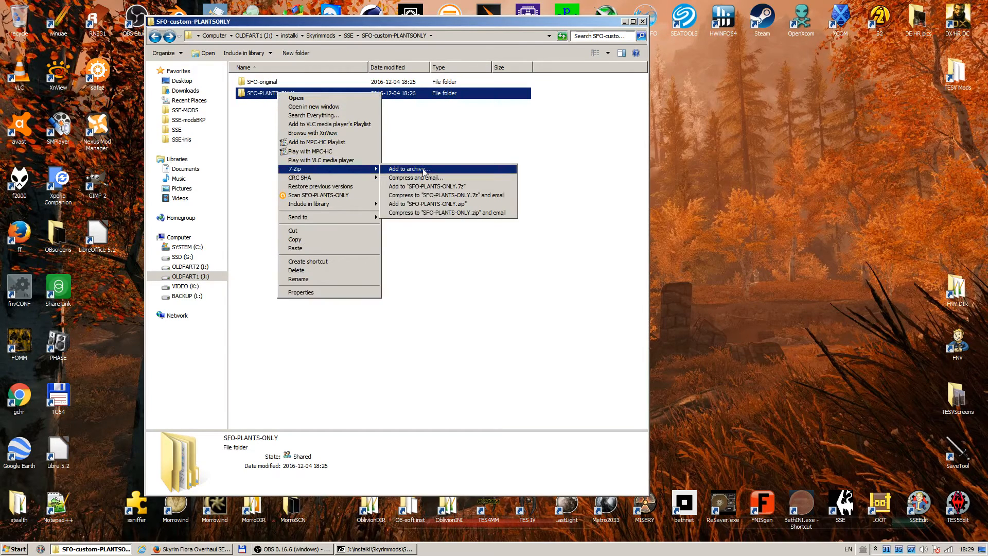
pyautogui.click(426, 173)
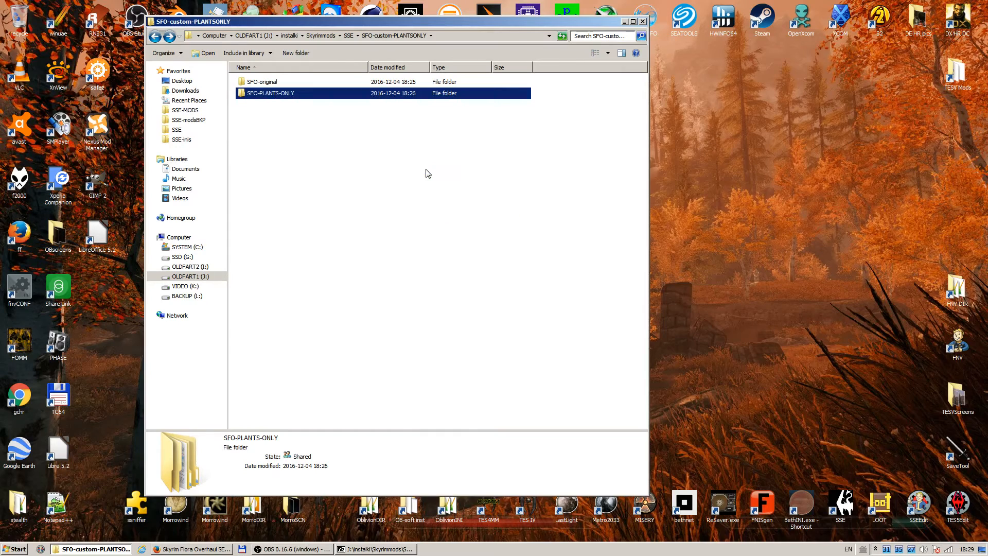
pyautogui.rightClick(271, 93)
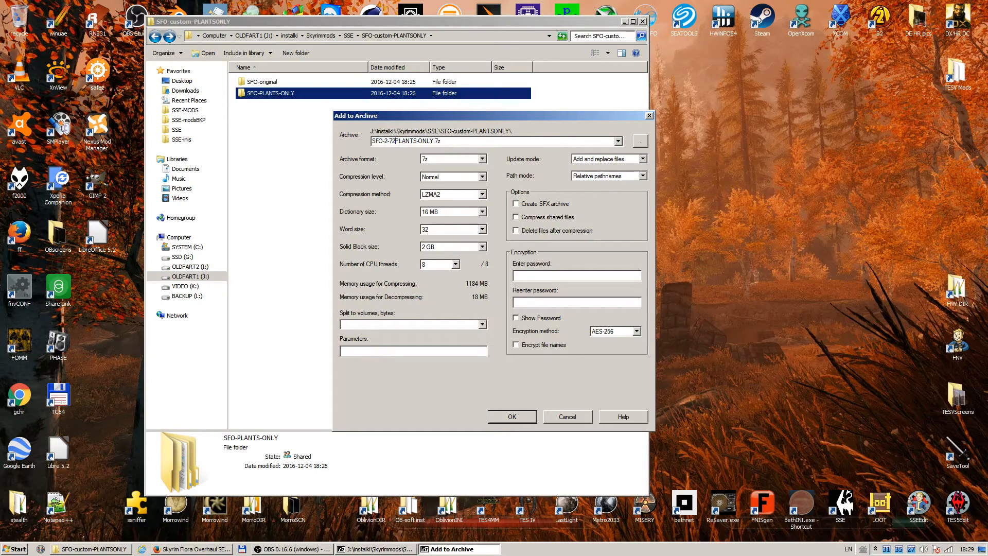
pyautogui.write('a-')
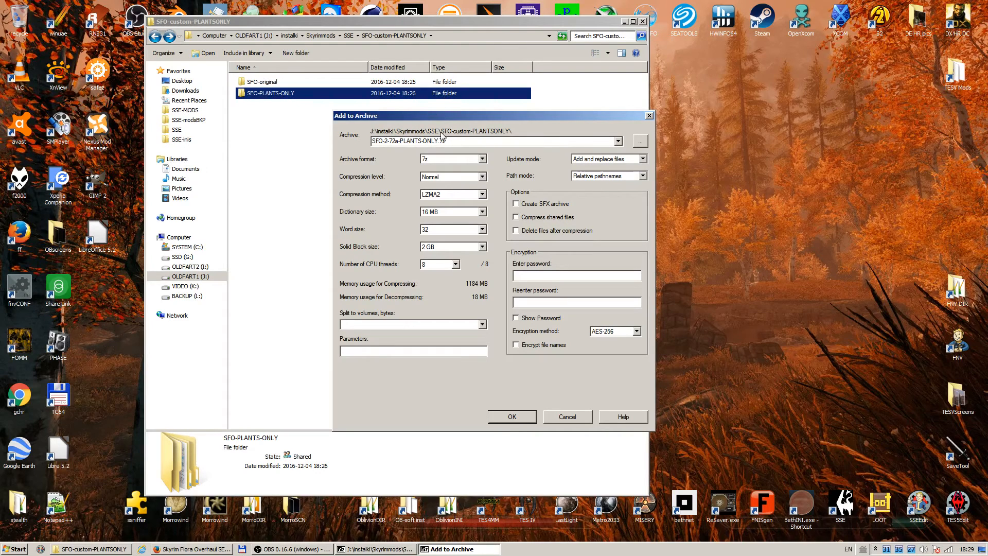
pyautogui.moveTo(497, 127)
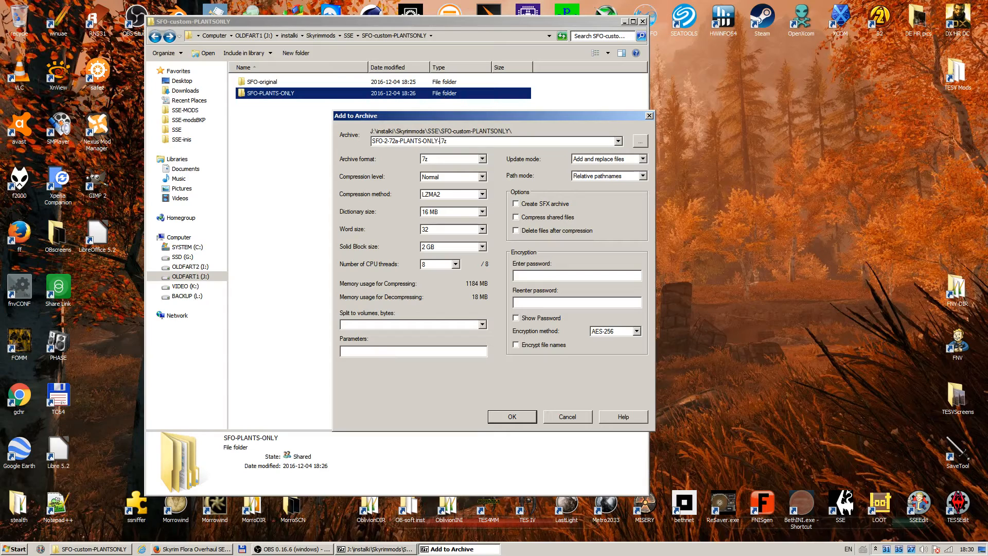
pyautogui.write('-TUCOGUIDE')
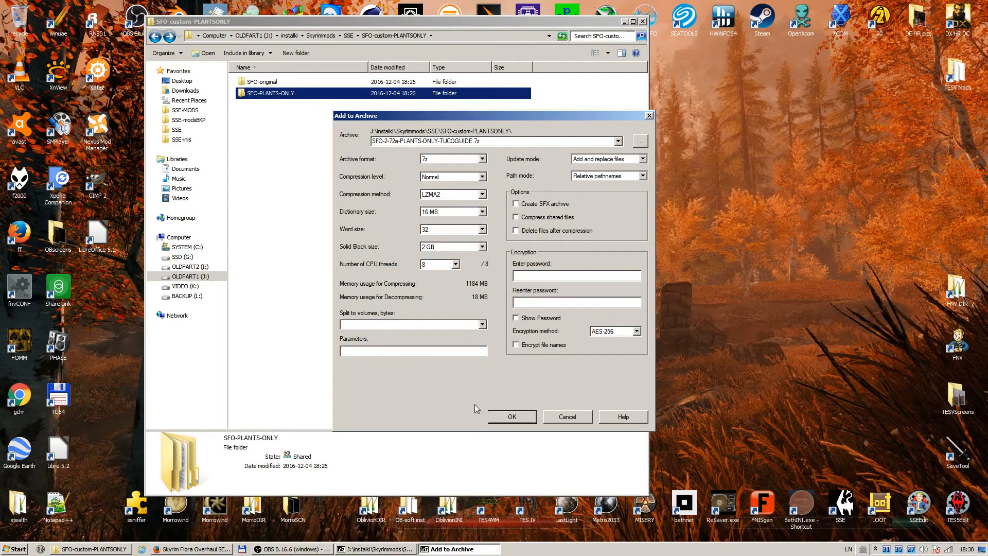
pyautogui.click(511, 417)
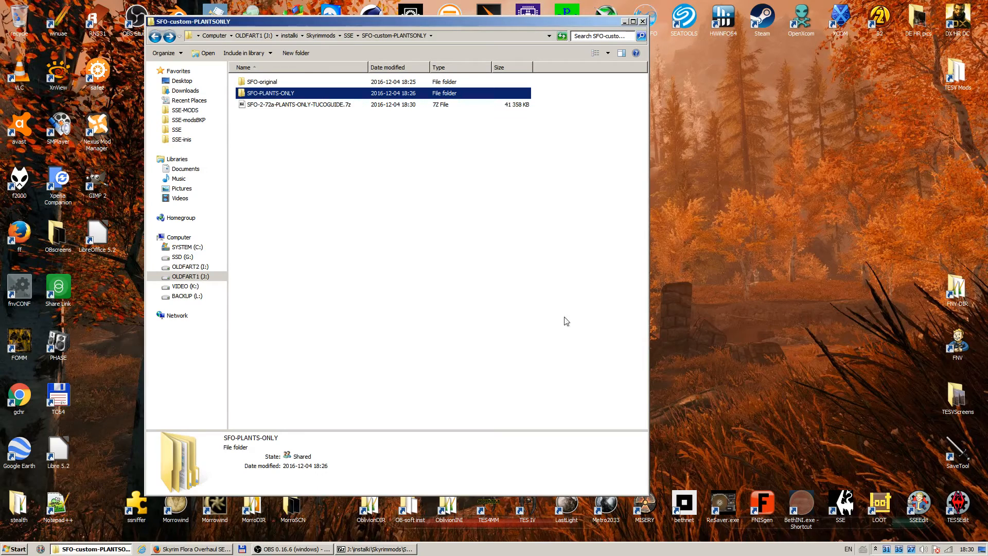
# Check the 40.3 MB SFO-2-72a-PLANTS-ONLY-TUCOGUIDE.7z archive, then close the Explorer window
pyautogui.click(297, 104)
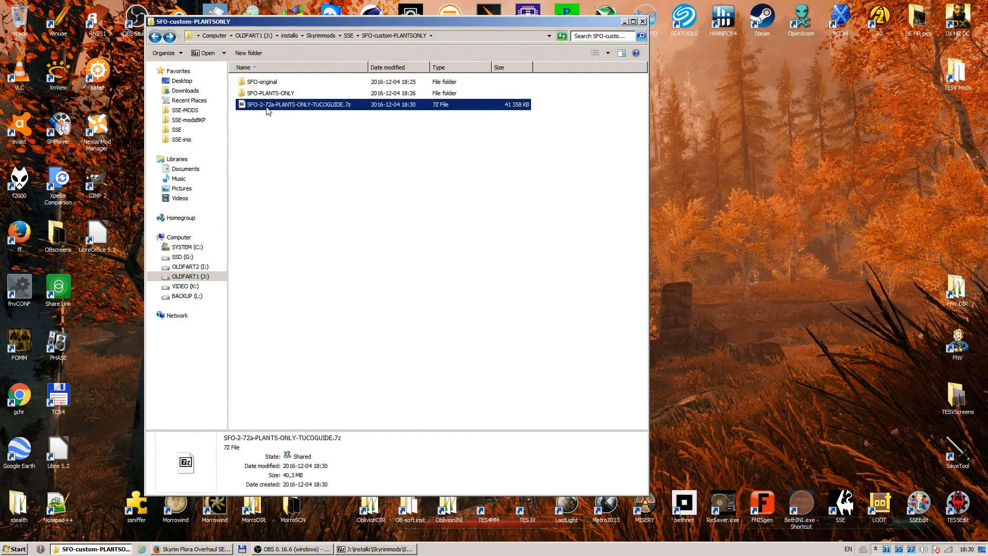
pyautogui.moveTo(323, 109)
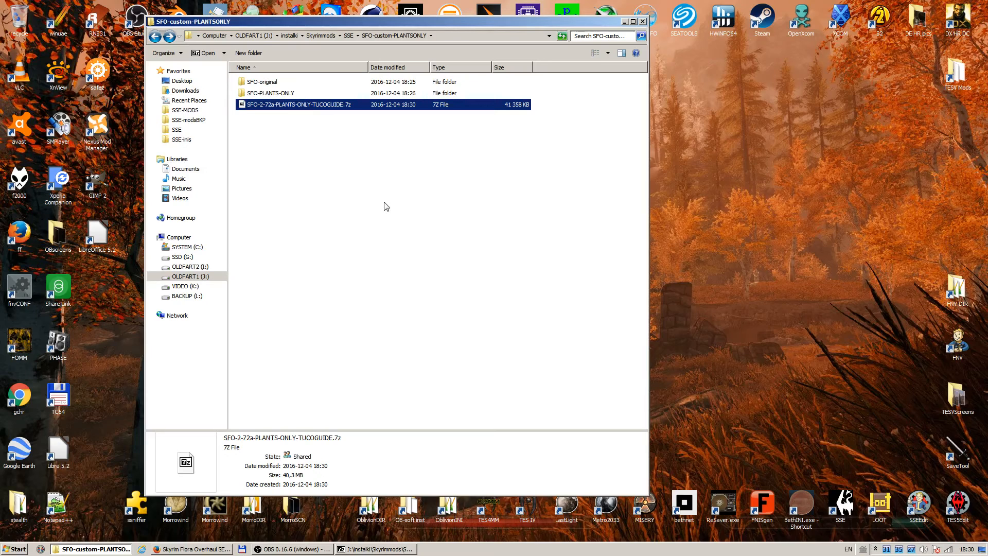
pyautogui.moveTo(309, 304)
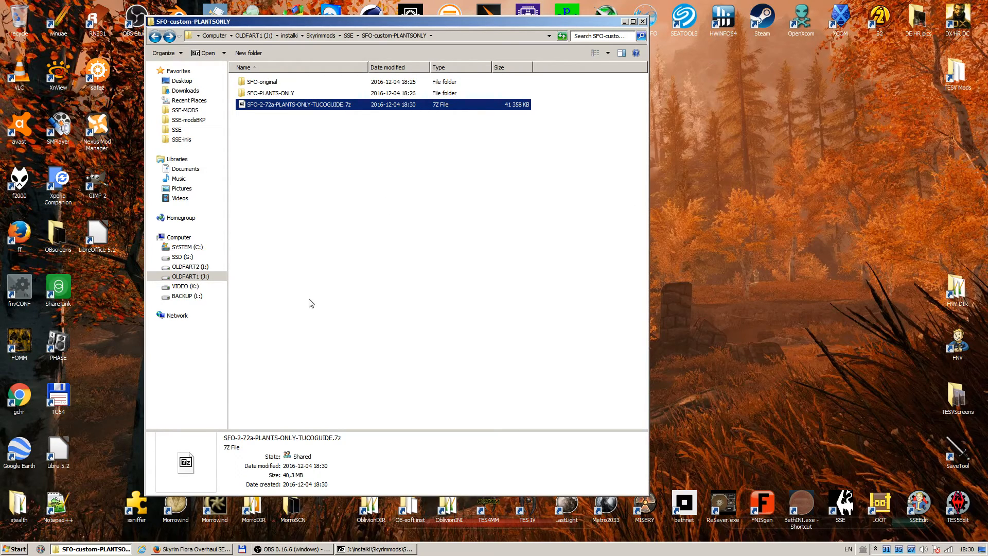
pyautogui.click(643, 21)
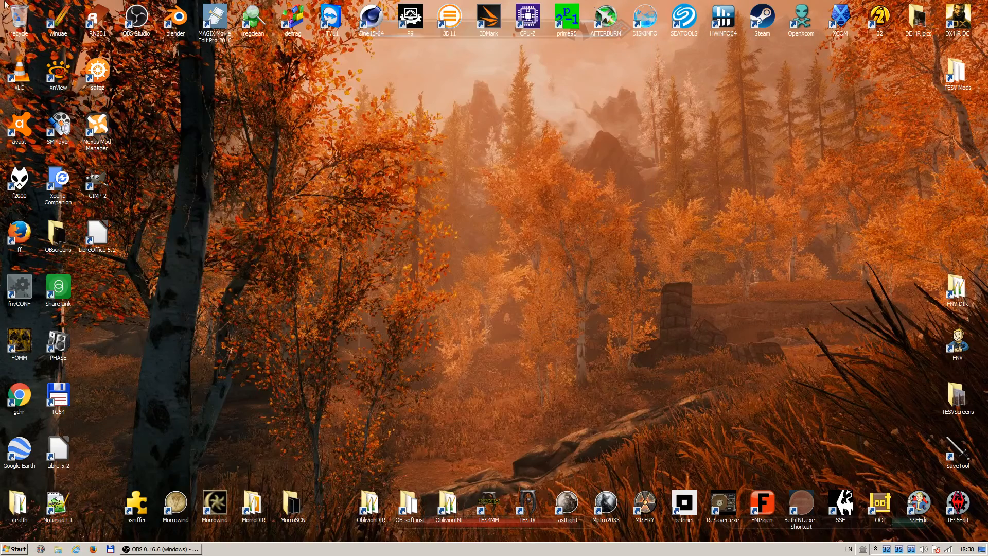
pyautogui.moveTo(421, 396)
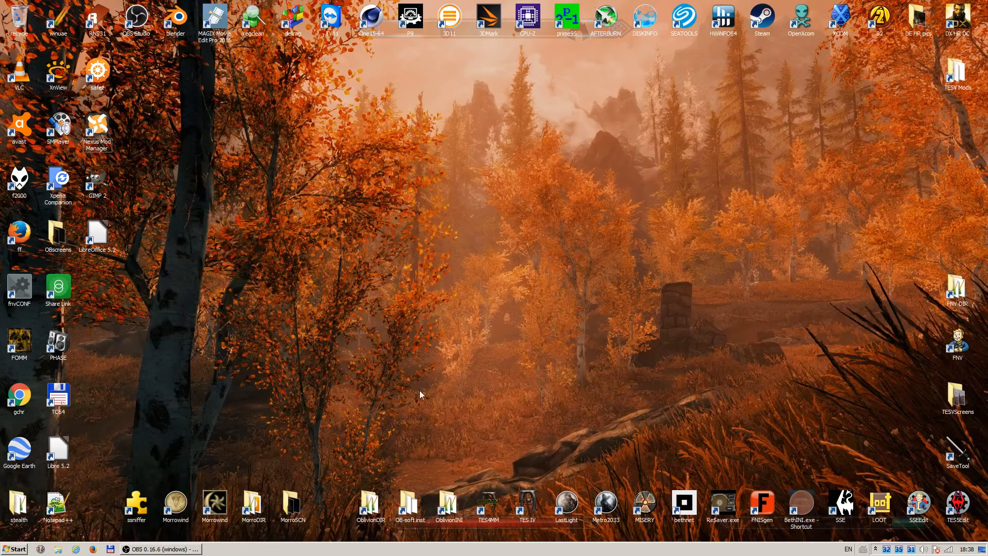
pyautogui.moveTo(227, 217)
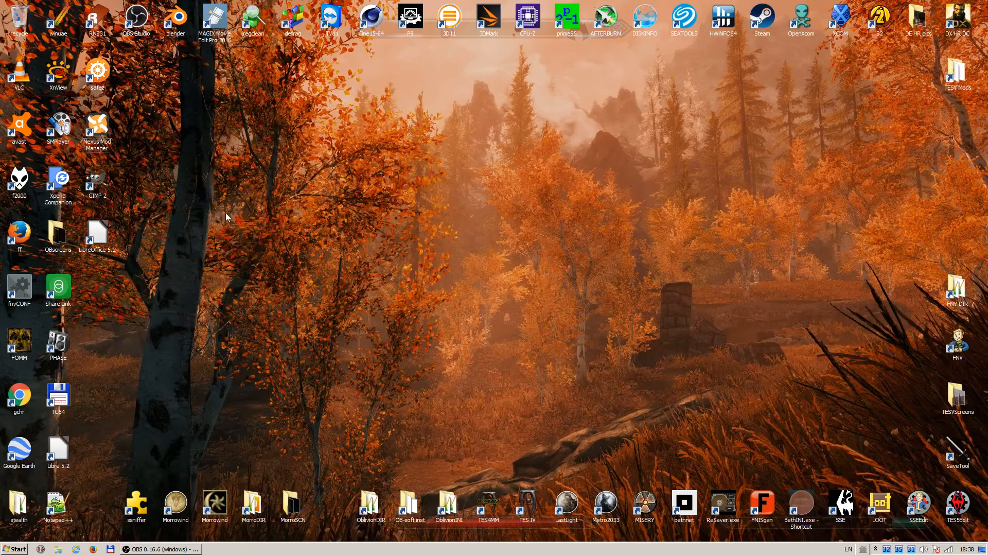
pyautogui.moveTo(169, 143)
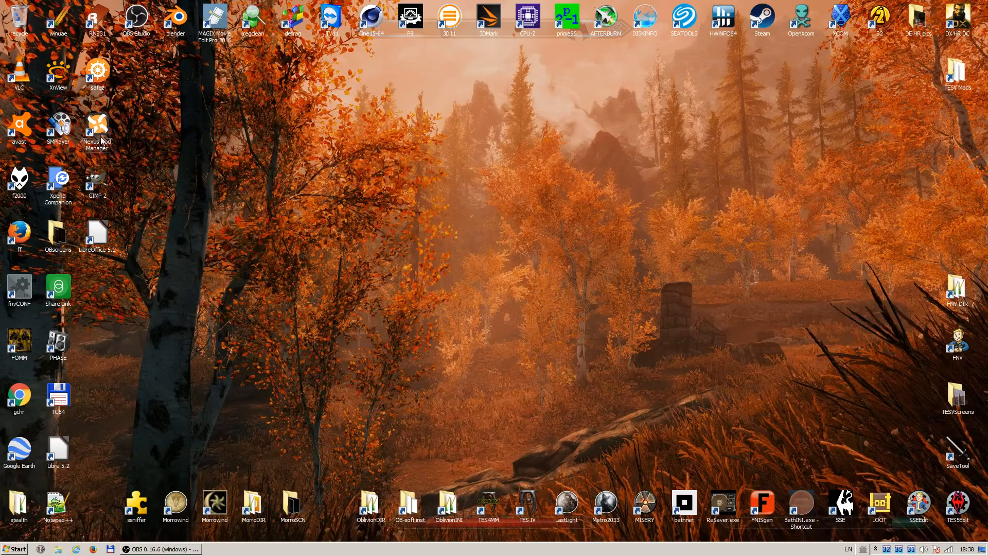
# Launch Nexus Mod Manager and add SFO-2-72a-PLANTS-ONLY-TUCOGUIDE.7z as a mod from file
pyautogui.doubleClick(97, 128)
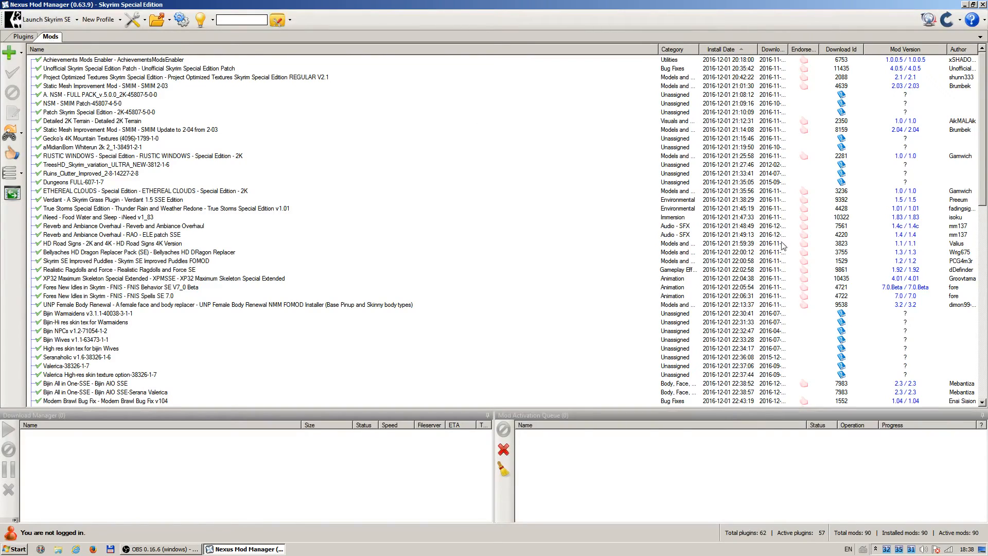
pyautogui.scroll(-3)
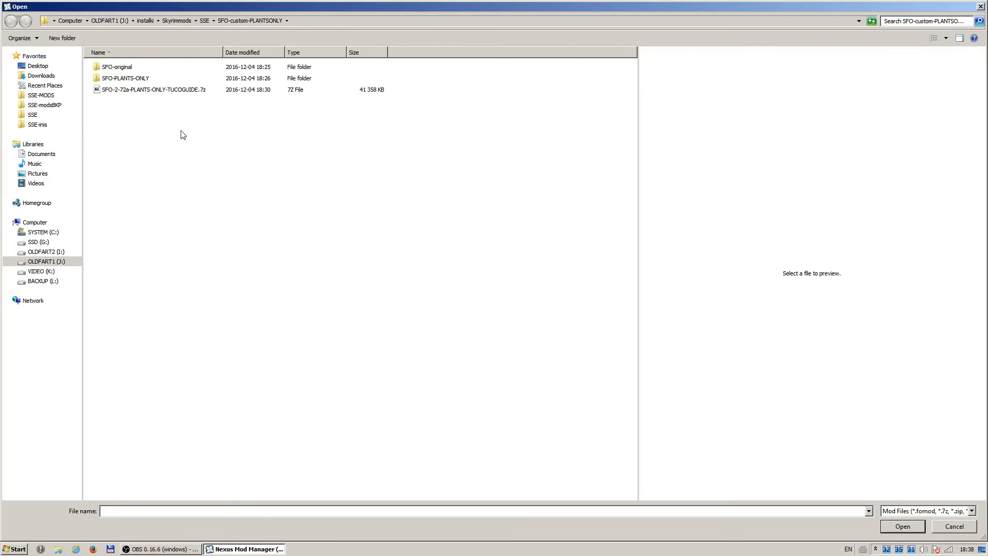
pyautogui.click(152, 90)
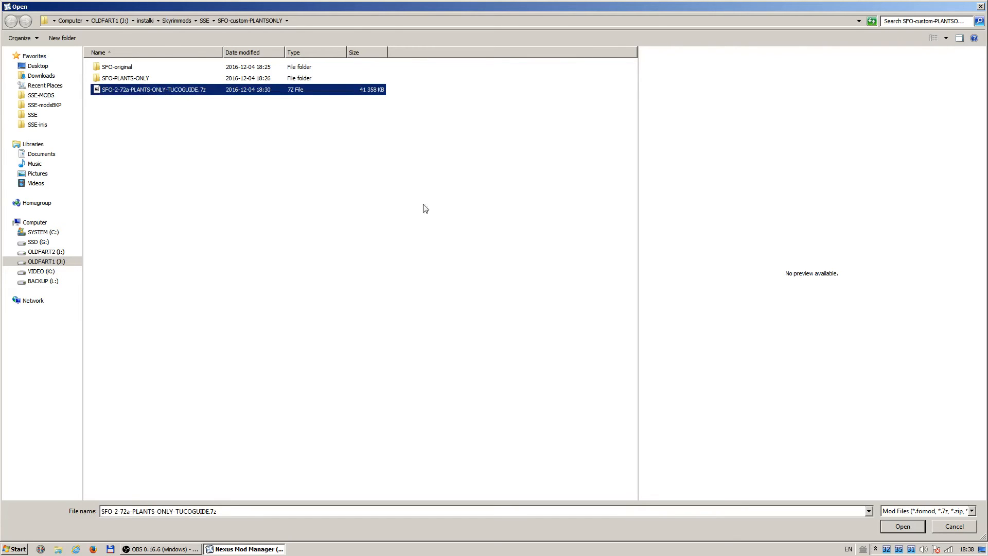
pyautogui.click(901, 526)
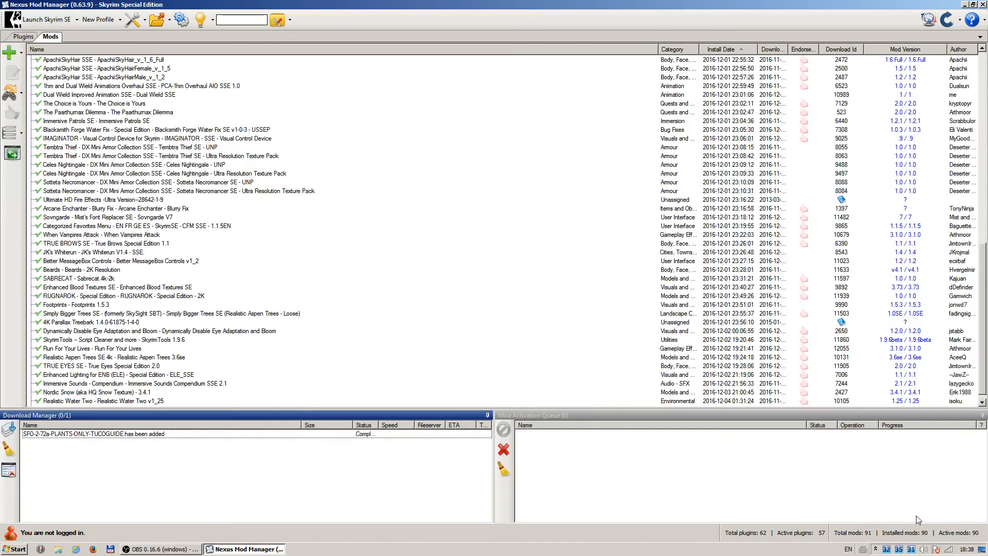
pyautogui.moveTo(136, 67)
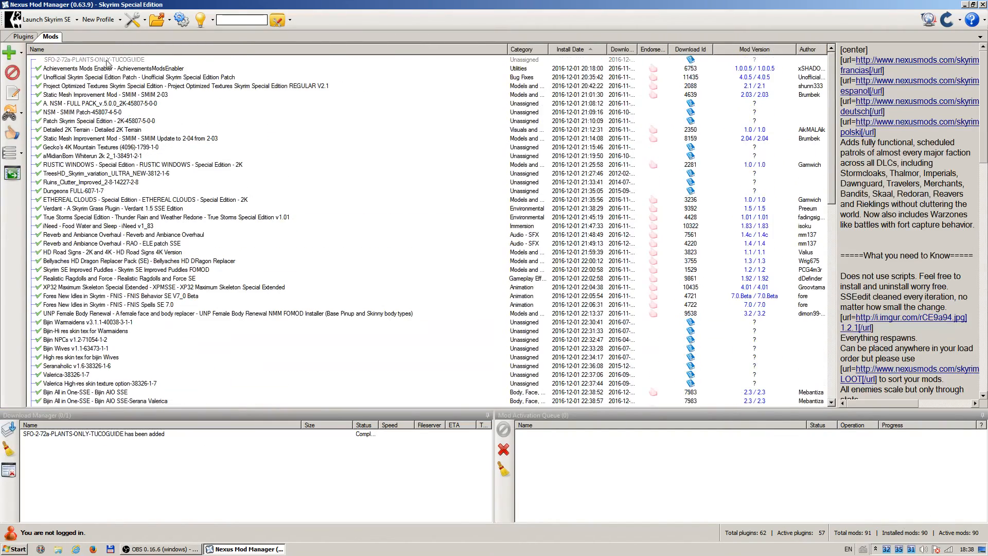
# Select the SFO-2-72a-PLANTS-ONLY-TUCOGUIDE mod entry to activate it until Install Complete
pyautogui.click(94, 59)
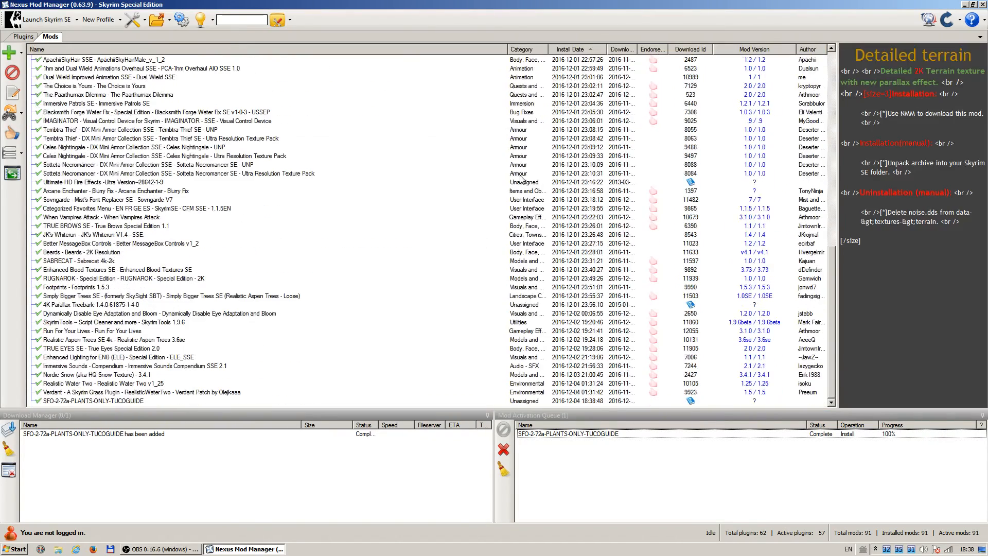
pyautogui.moveTo(479, 175)
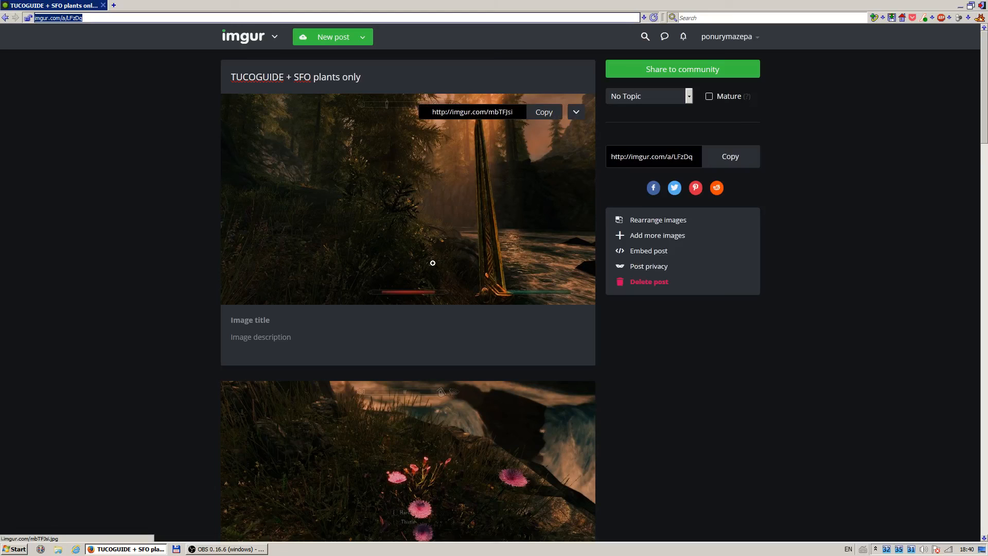
# Scroll through the 'TUCOGUIDE + SFO plants only' Imgur album screenshots to the last one
pyautogui.scroll(-3)
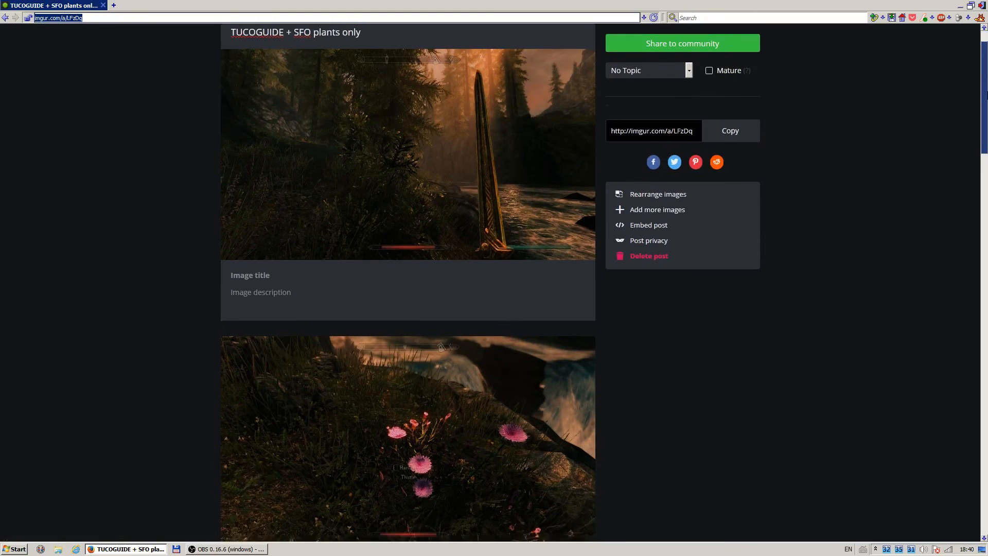
pyautogui.scroll(-3)
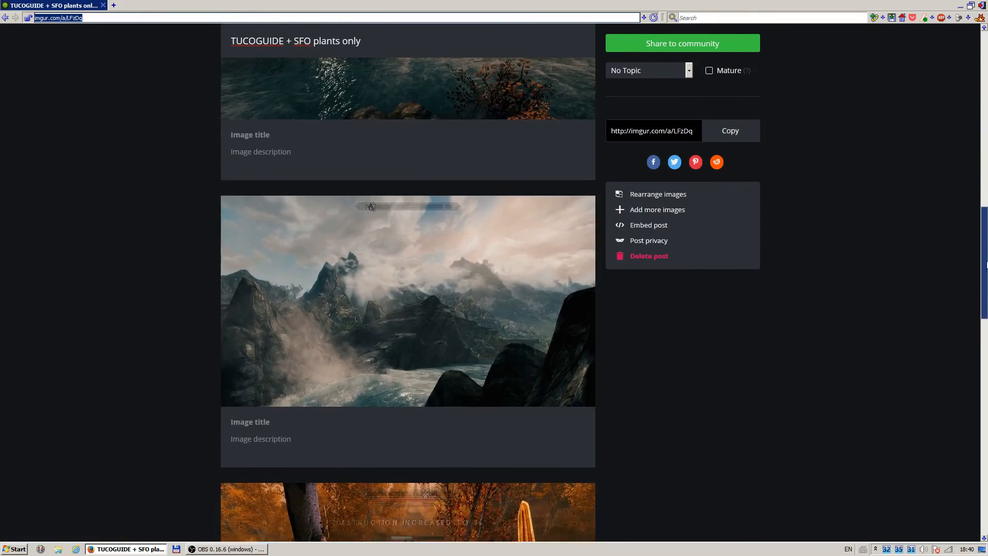
pyautogui.scroll(-3)
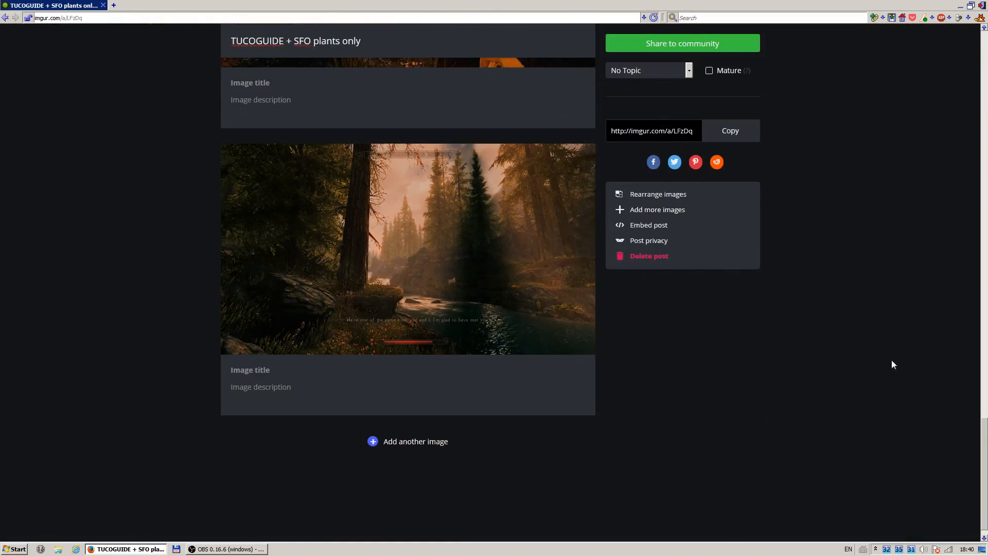
pyautogui.moveTo(860, 363)
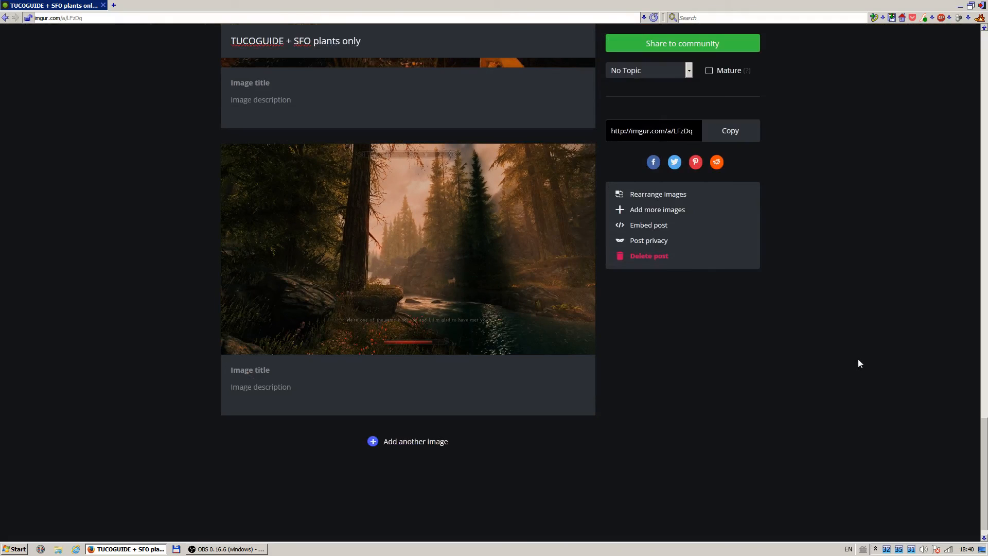